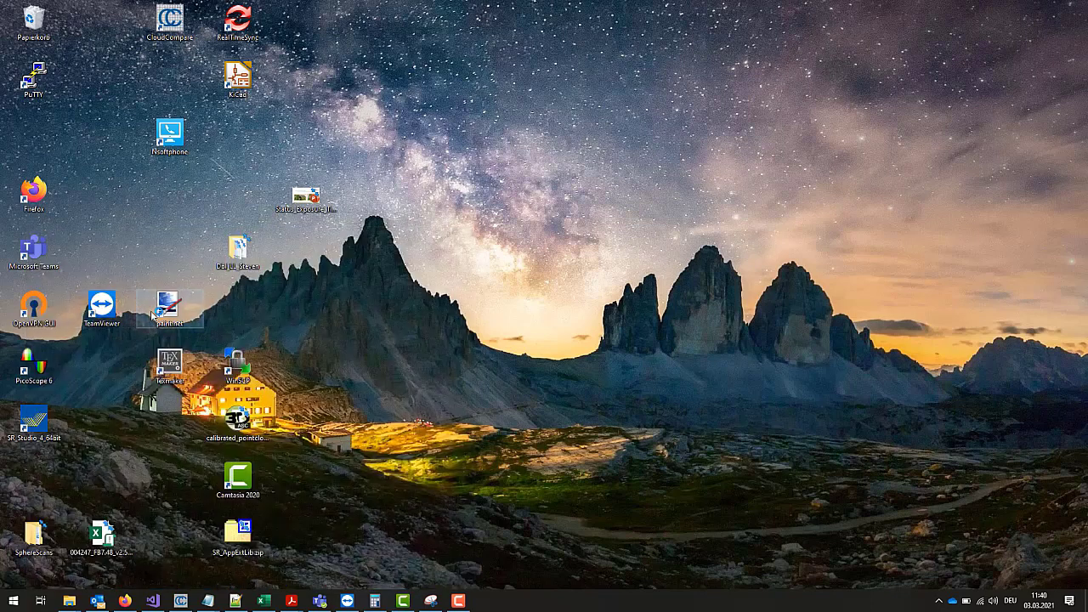
- Launch SmartRay Studio 4 and connect to the sensor at 192.168.178.200
double_click(33, 420)
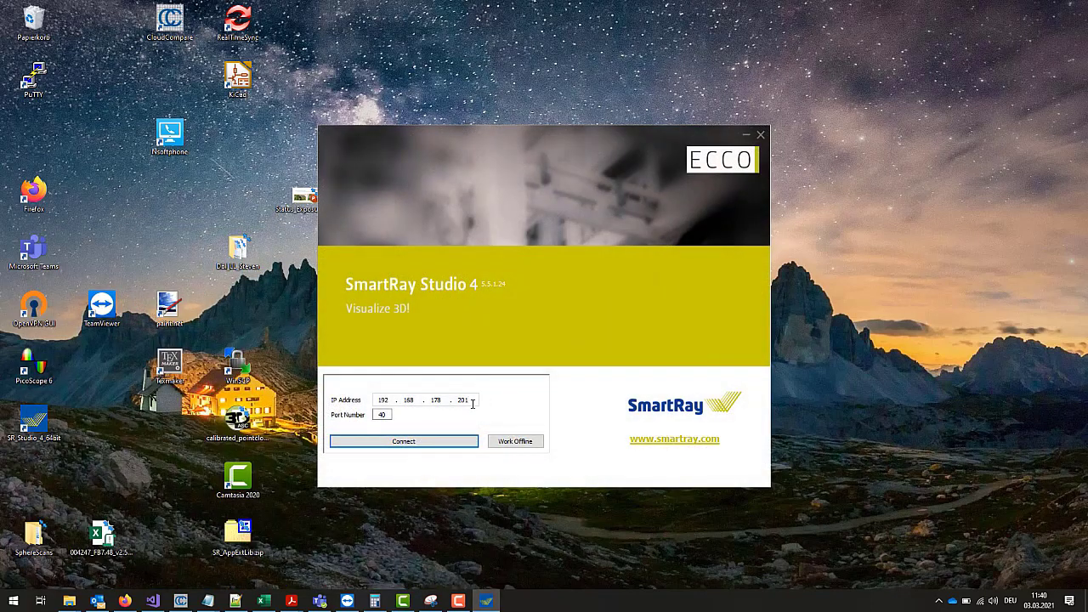
left_click(403, 441)
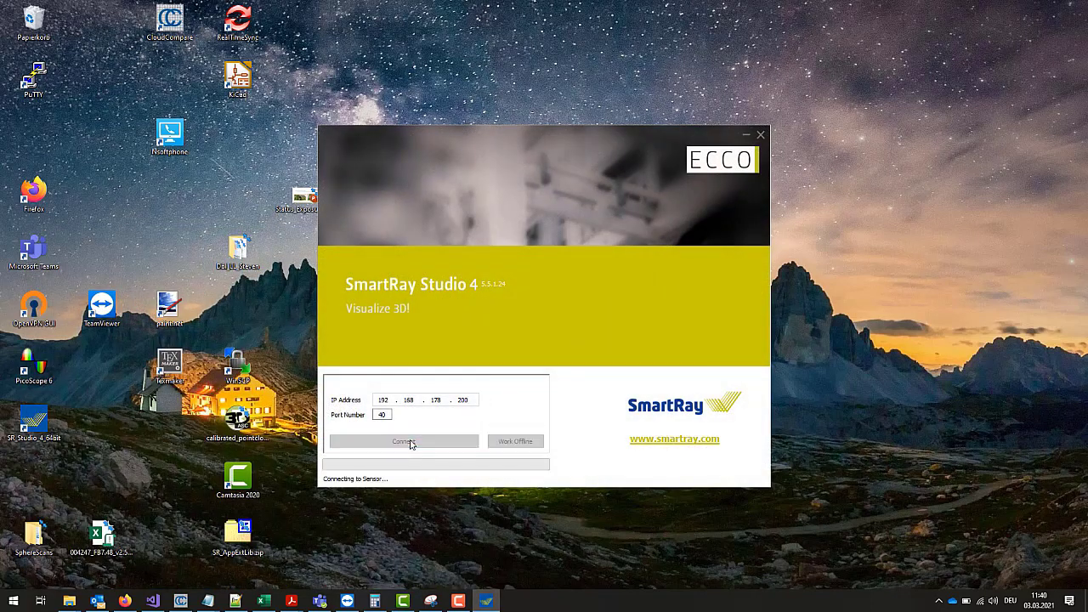
left_click(404, 441)
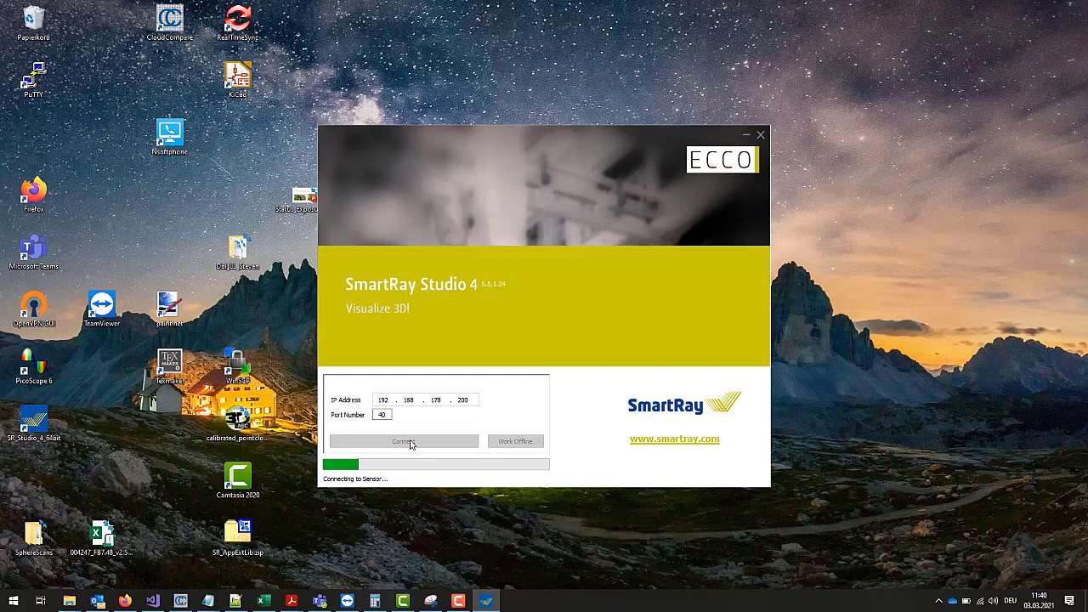
left_click(404, 441)
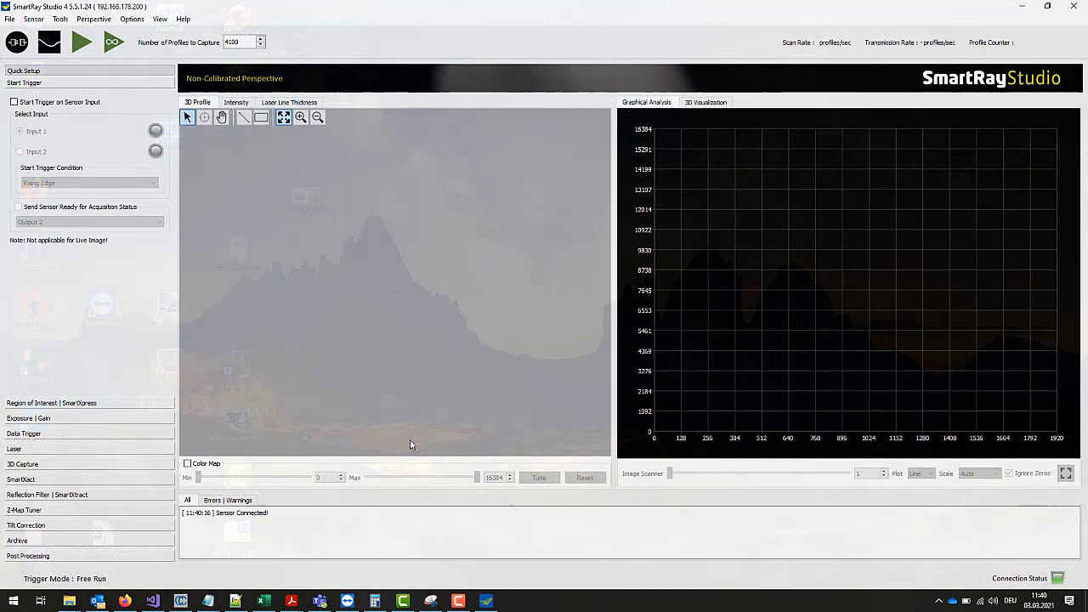
- Review the live laser line and region of interest, then bring up the SmartXact Mode list
left_click(53, 43)
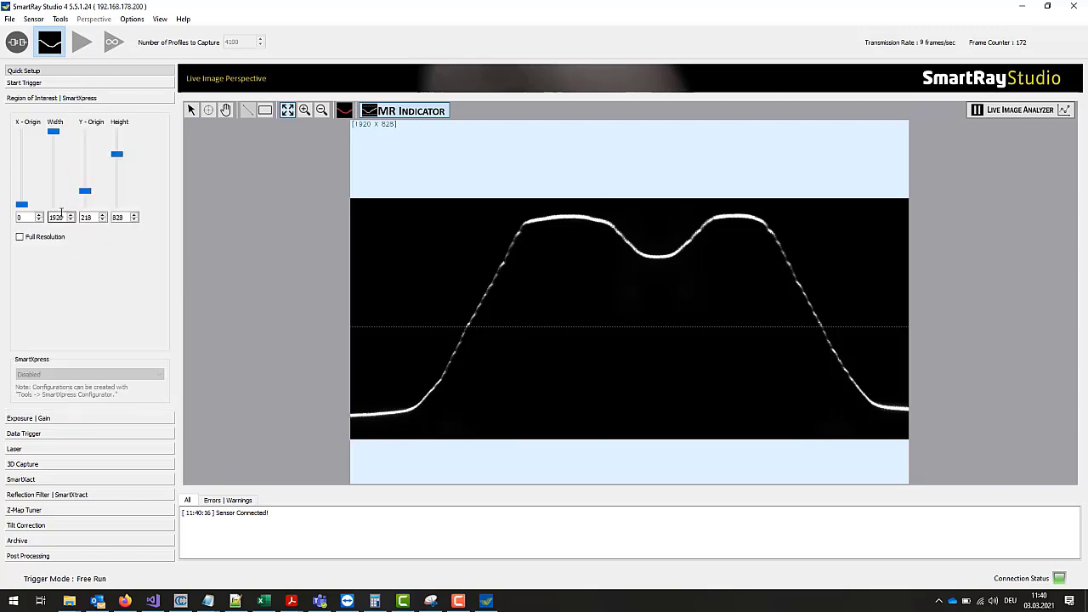
left_click(34, 114)
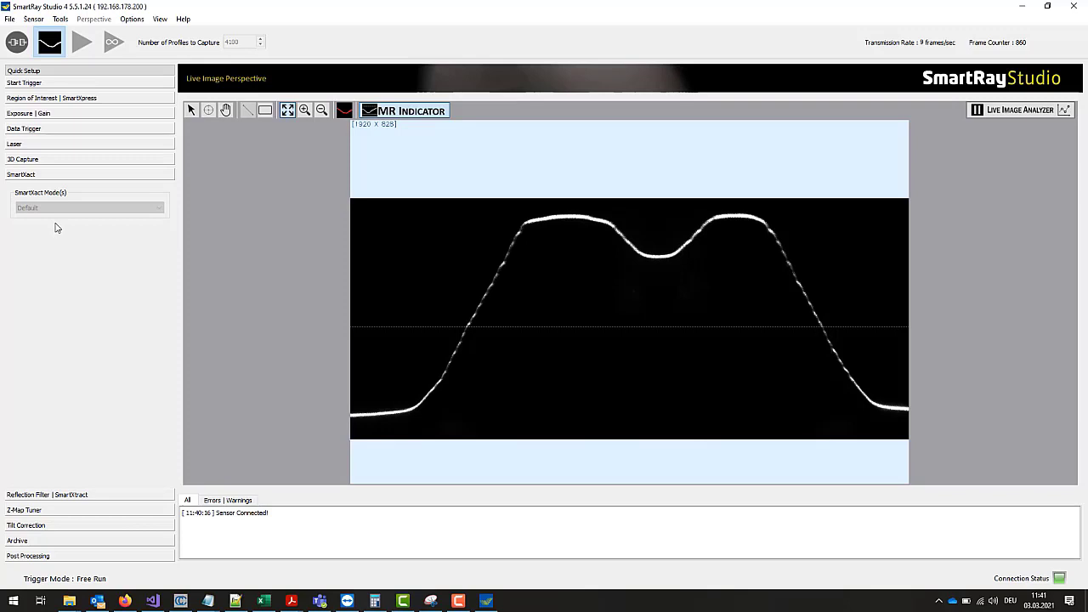
left_click(63, 40)
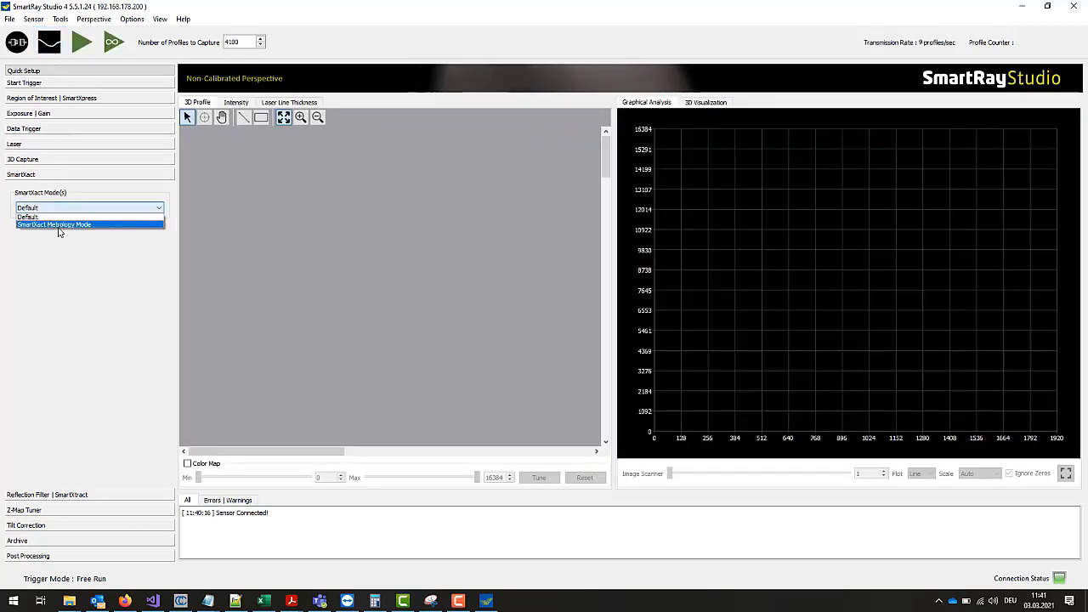
- Select SmartXact Metrology Mode and browse for the MSR/Dual-Head point cloud save location
left_click(53, 226)
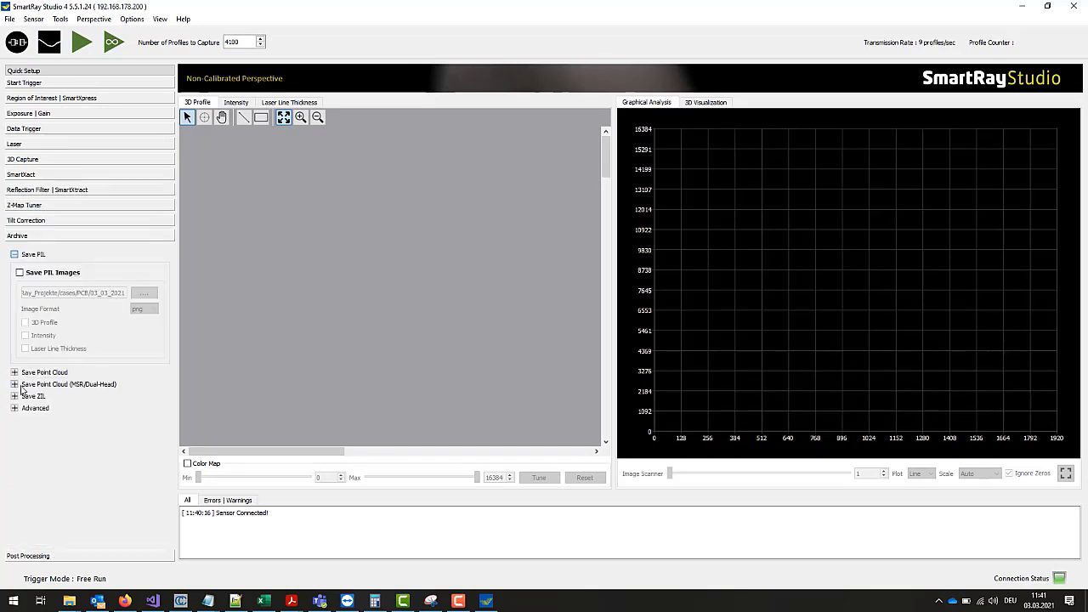
left_click(14, 385)
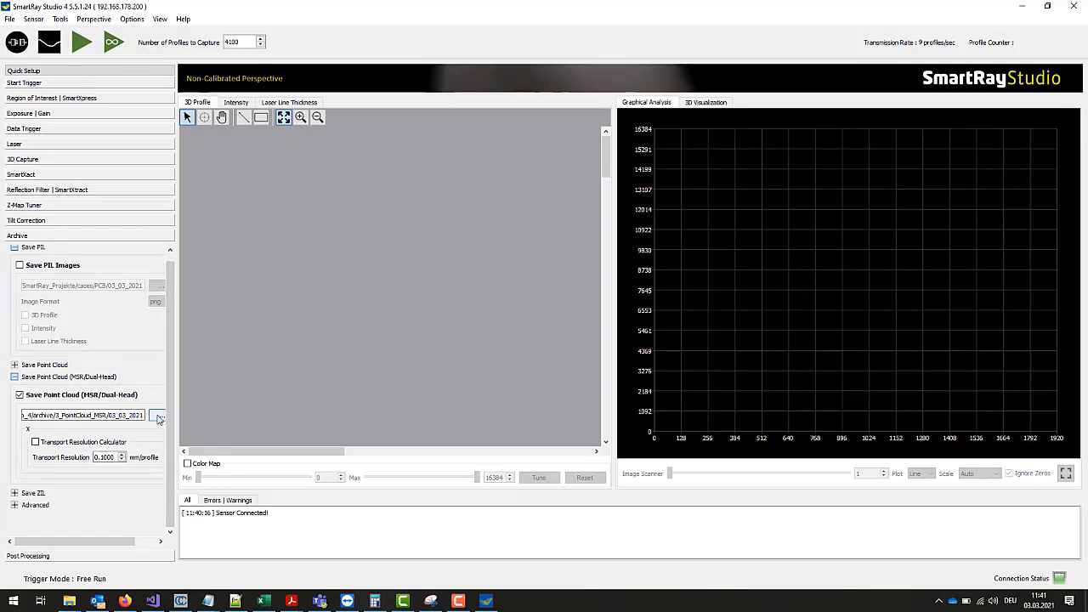
left_click(158, 416)
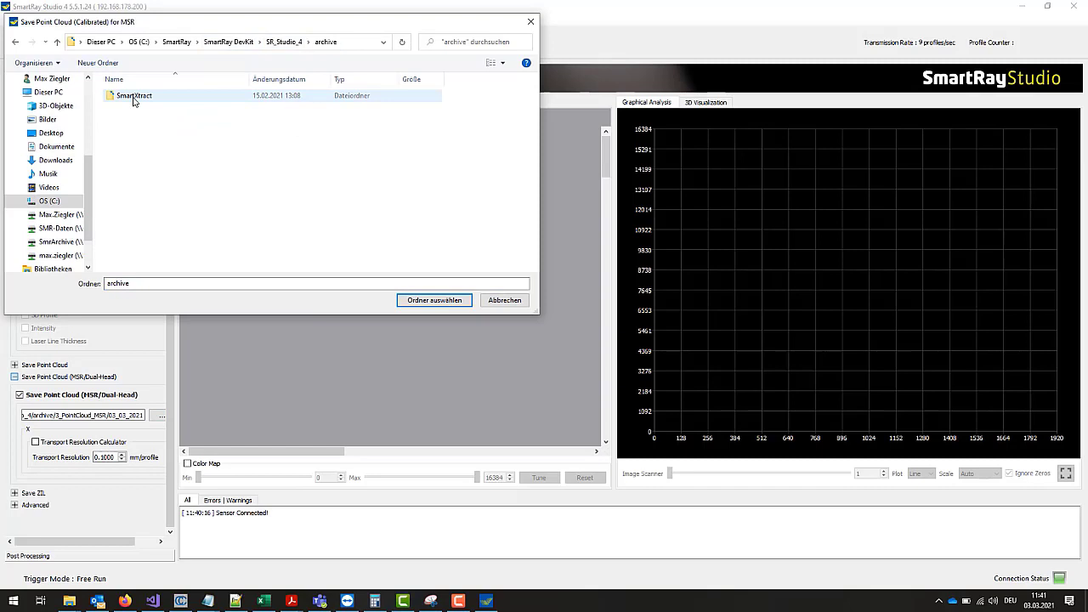
- Create the Webinar_DualHead_Registration folder and a Head1_200 subfolder inside it
left_click(98, 63)
type("Webinar_DualHead_")
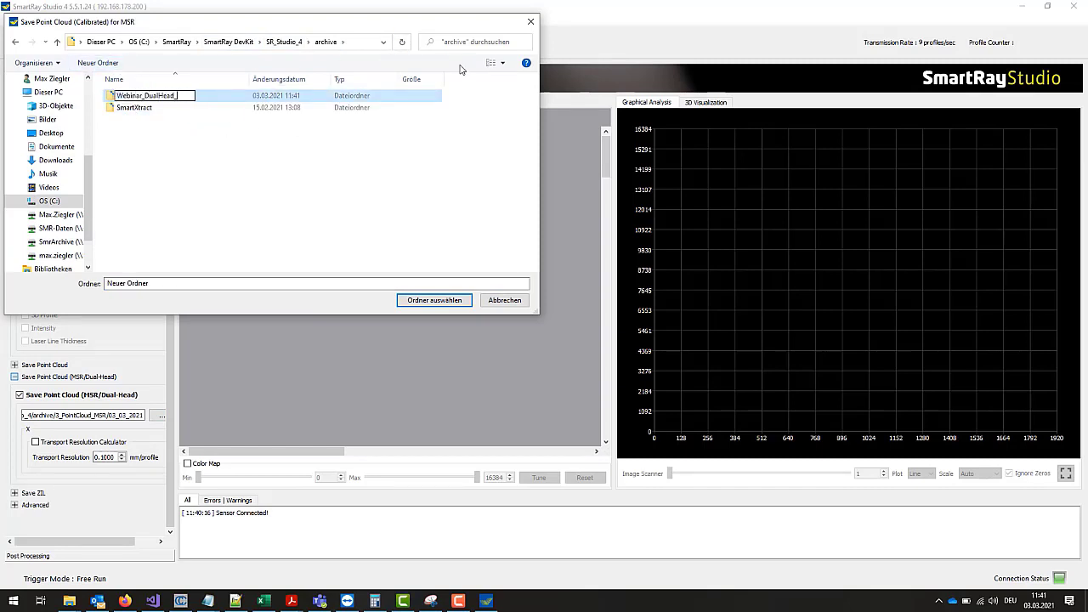
type("Registration")
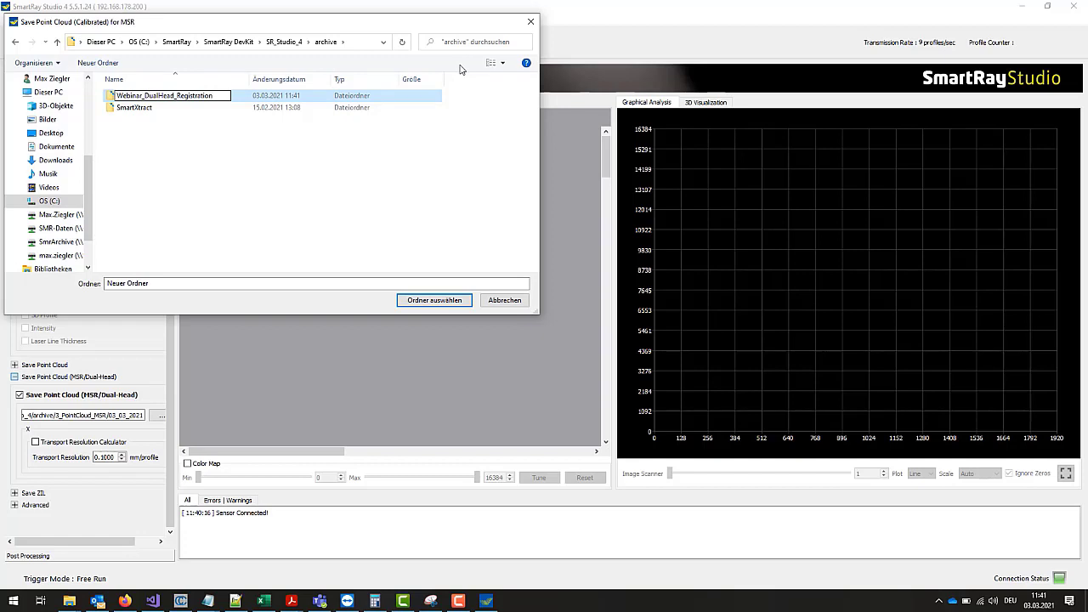
double_click(172, 96)
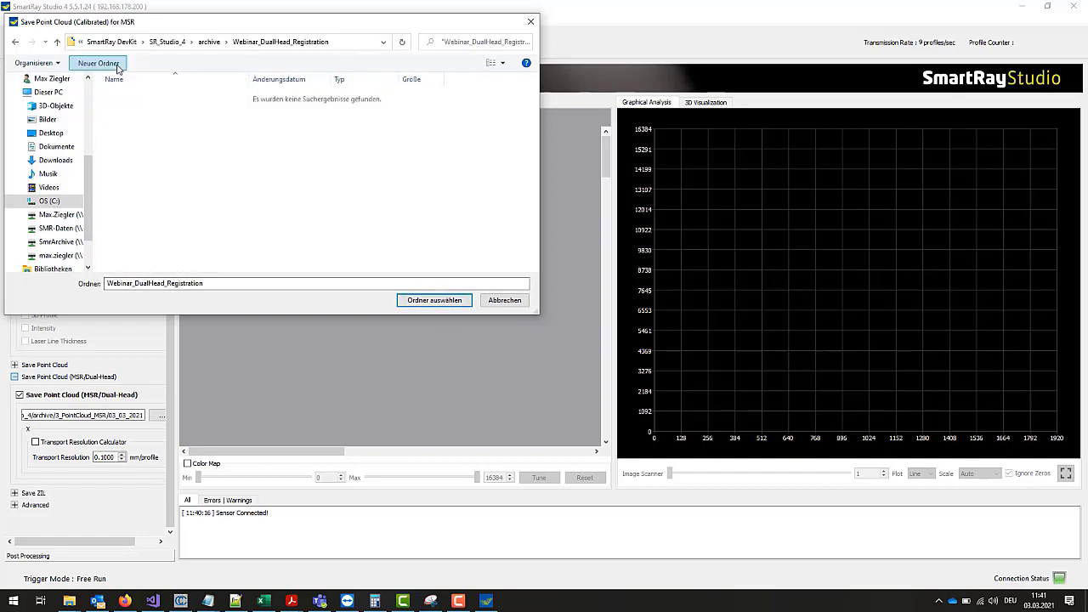
left_click(95, 61)
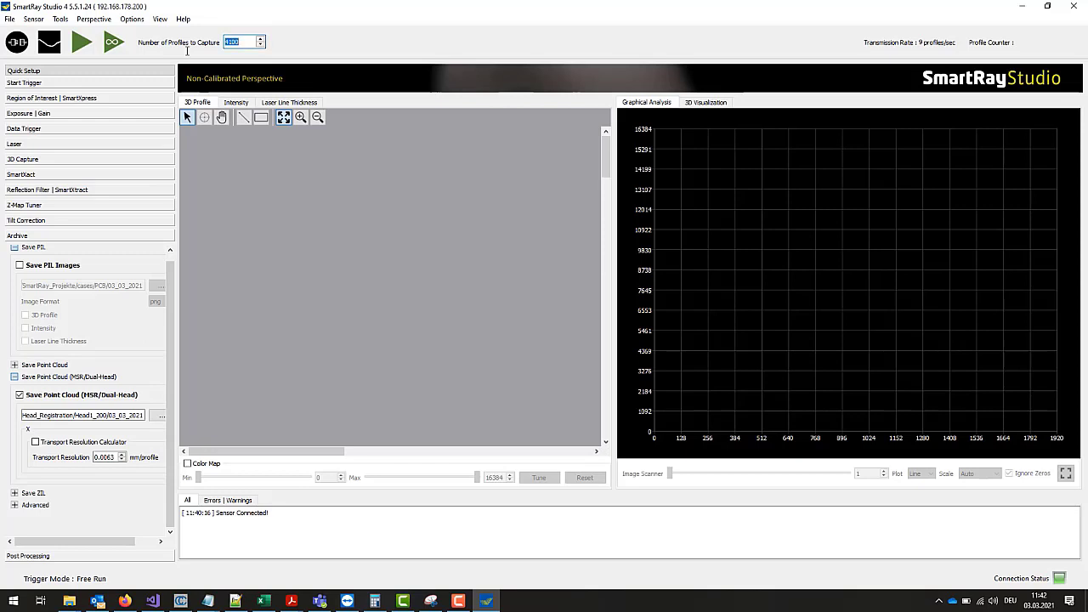
- Enter 500 as the Number of Profiles to Capture
type("500")
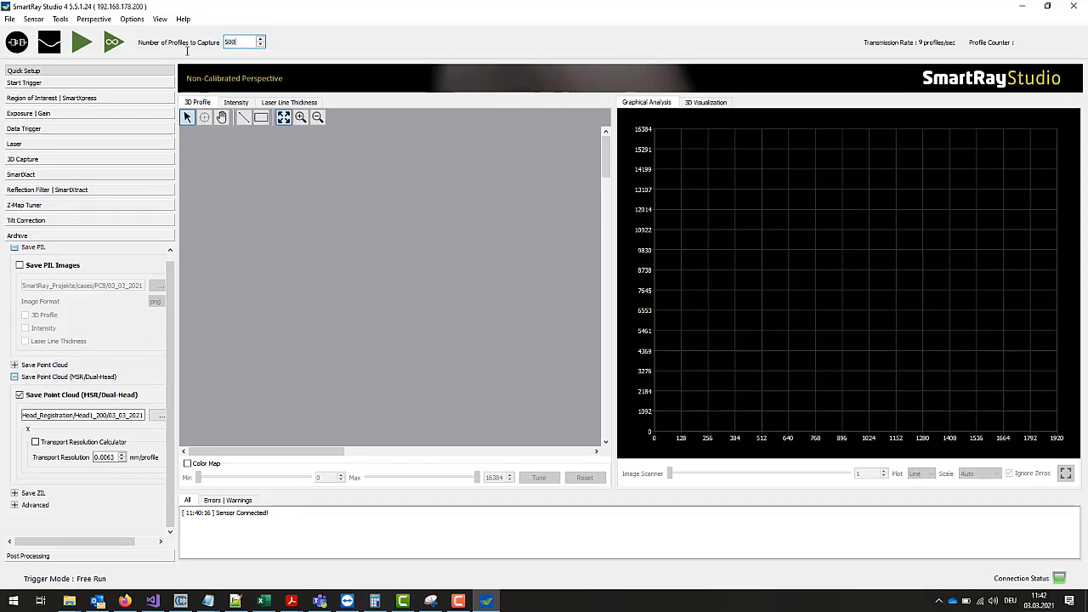
mouse_move(362, 35)
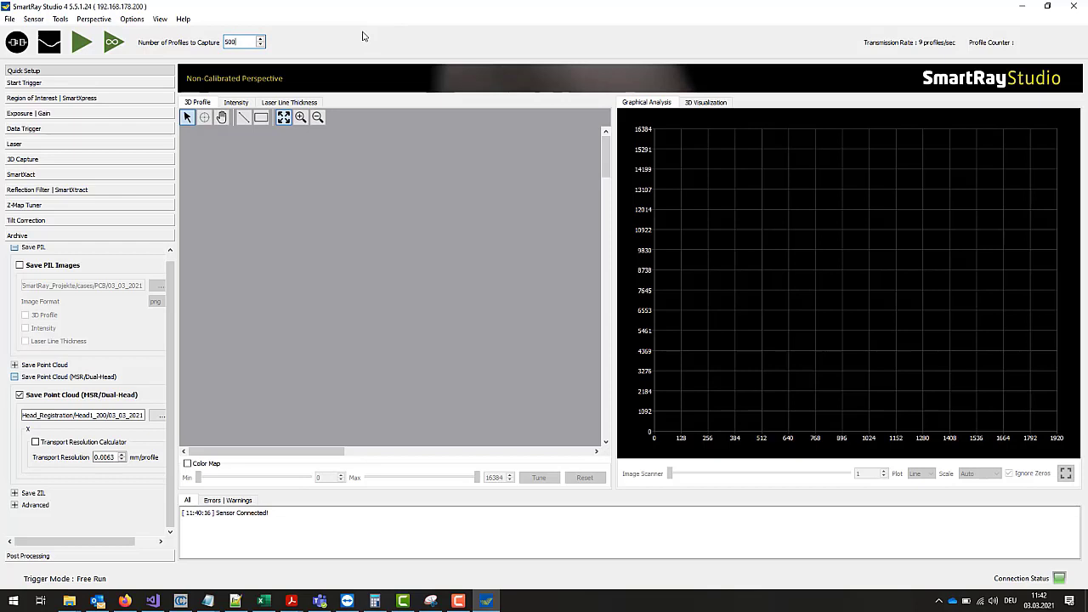
mouse_move(1021, 11)
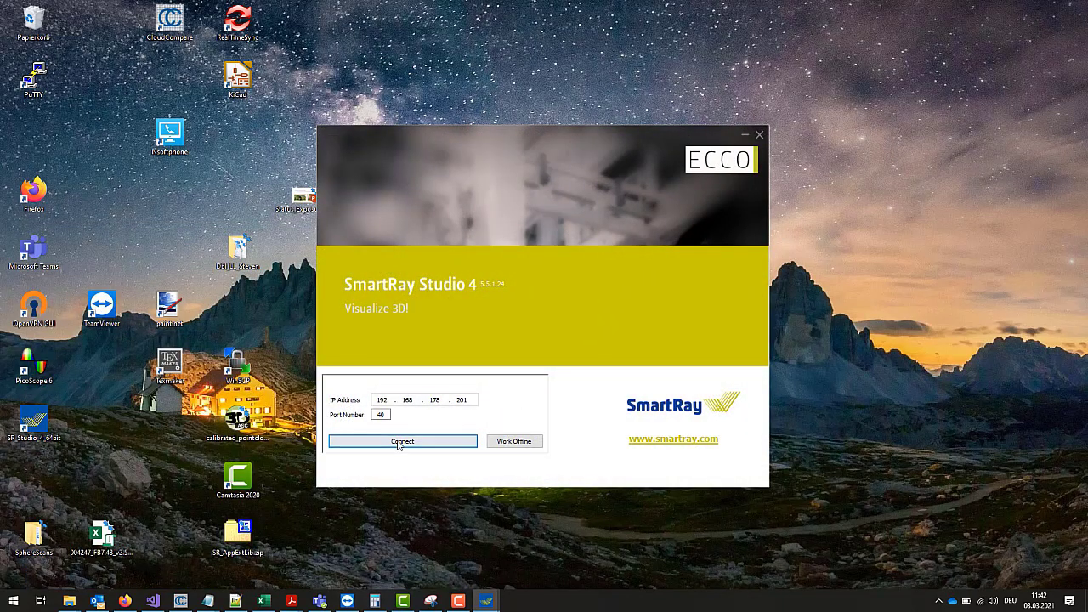
- Connect to sensor 192.168.178.201, set 500 profiles to capture, and check the live image
left_click(402, 442)
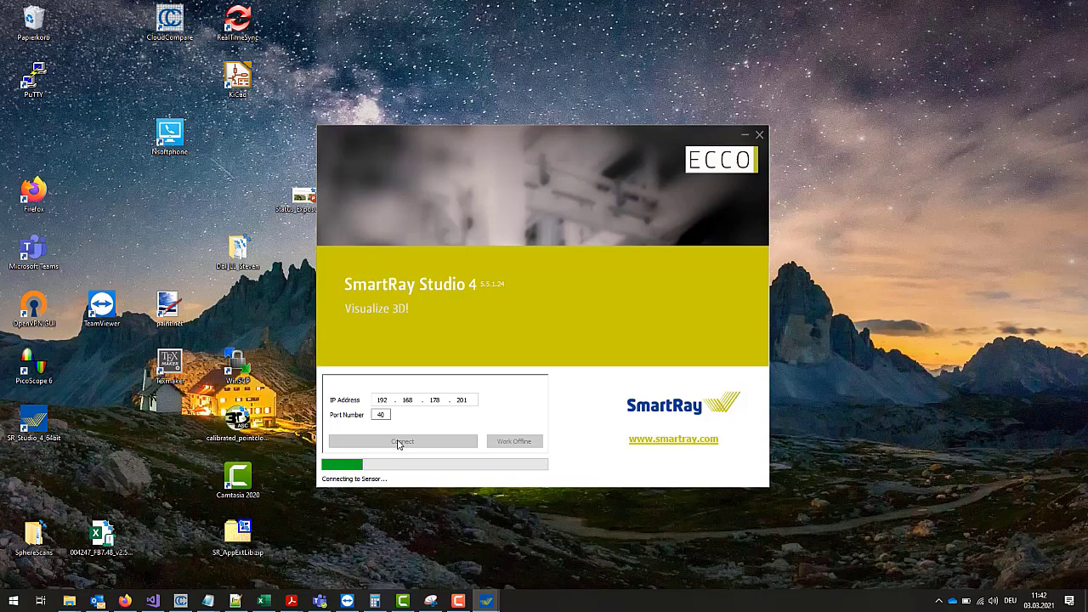
left_click(402, 441)
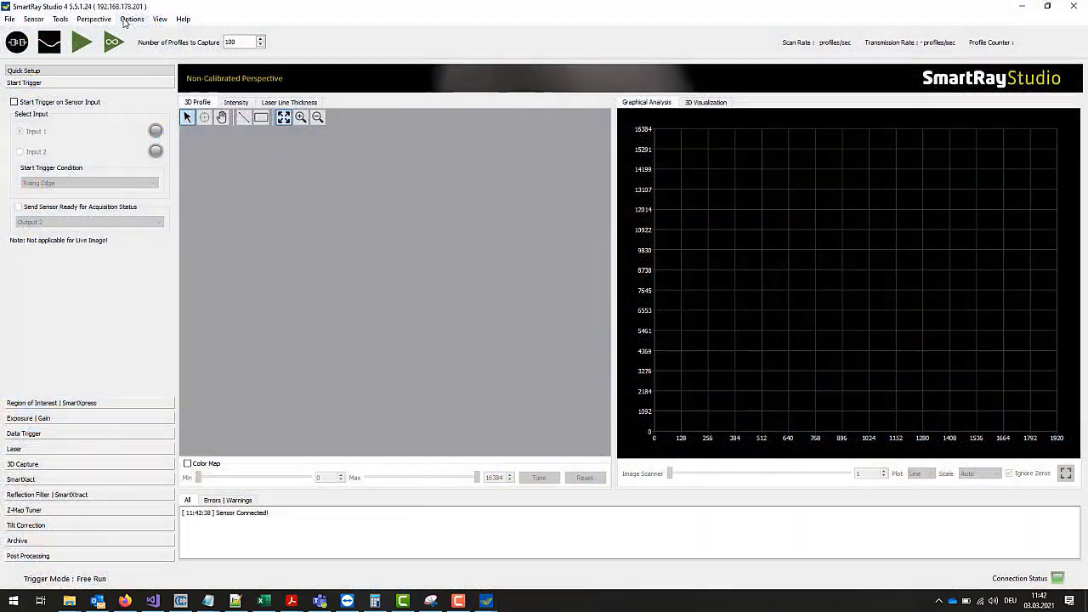
type("500")
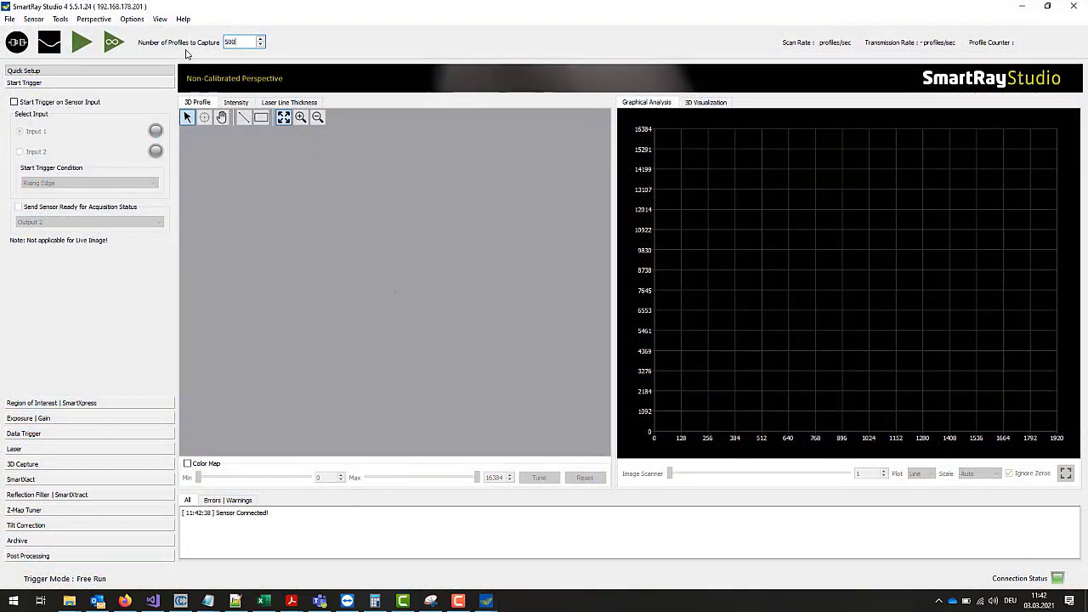
left_click(66, 40)
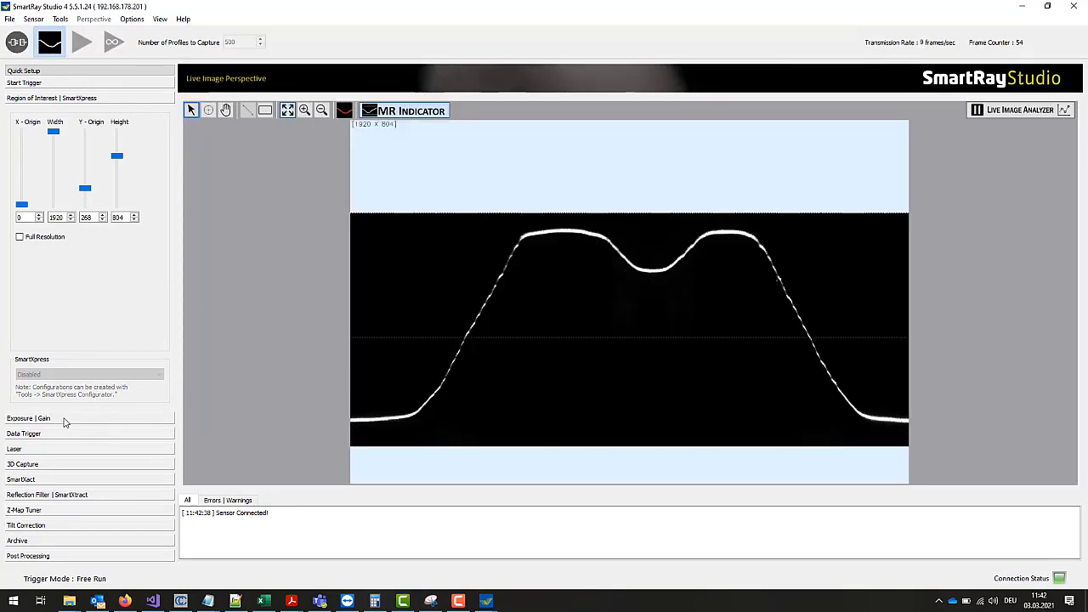
- Create the Head2_201 folder and select it as the point cloud destination
left_click(27, 418)
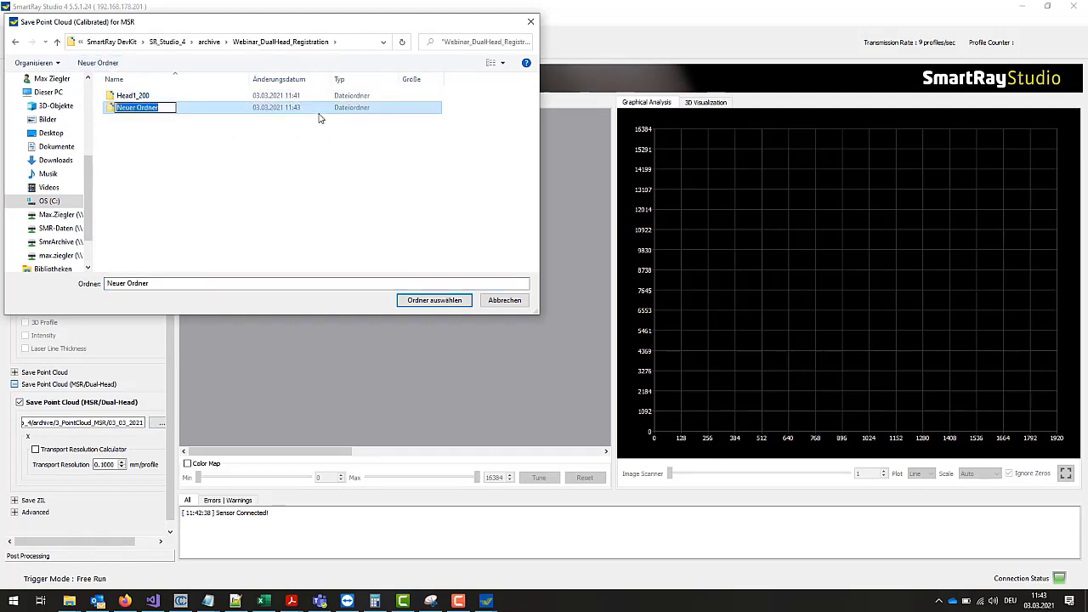
type("Head2_201")
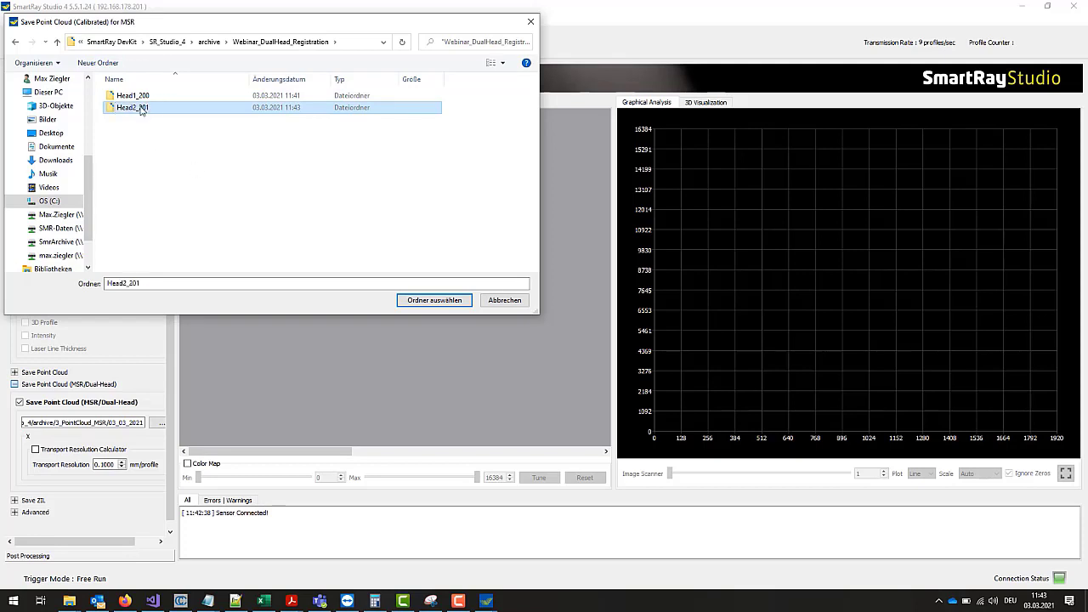
left_click(434, 301)
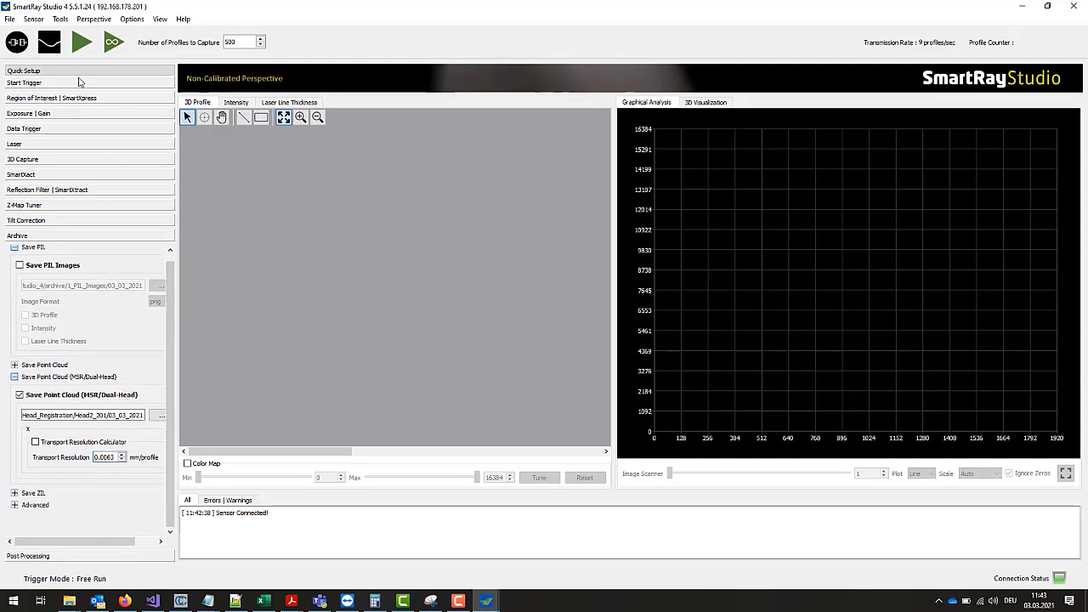
- Snap one 500-profile scan on sensor 201, then another on sensor 200
left_click(78, 41)
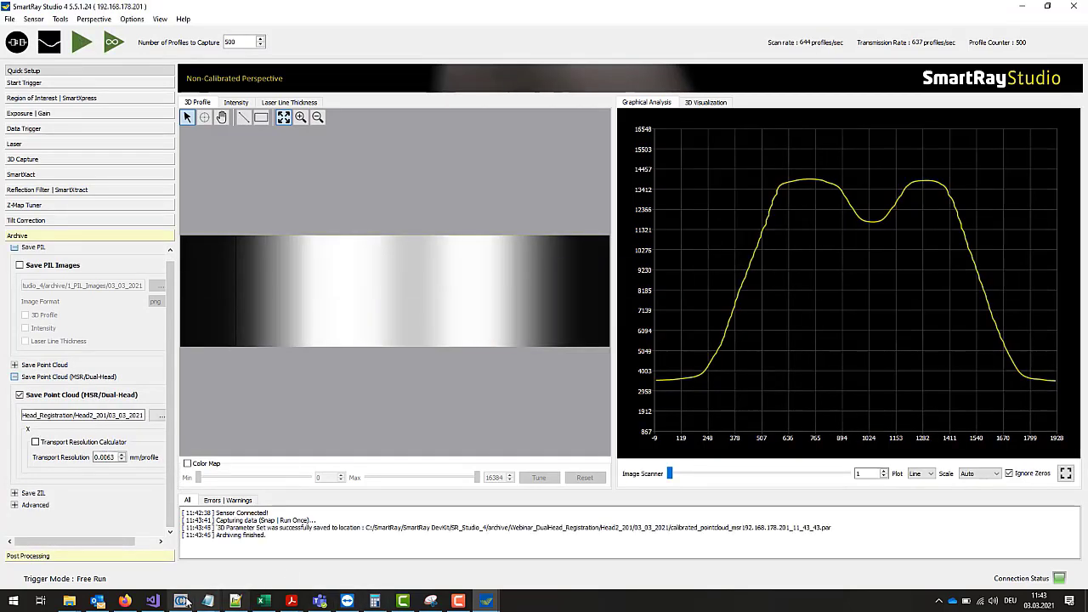
mouse_move(639, 559)
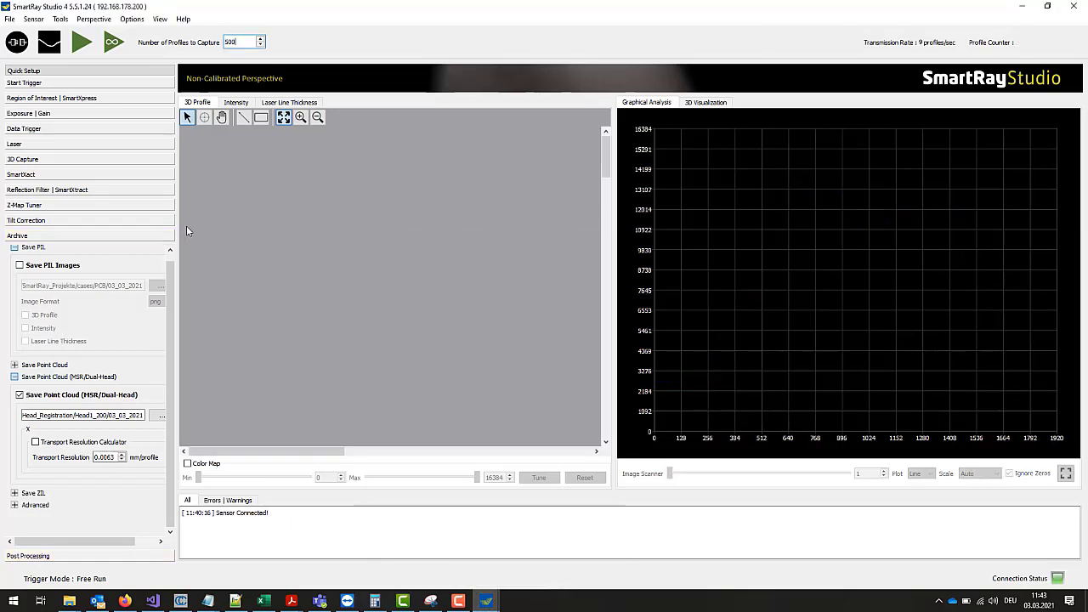
left_click(79, 39)
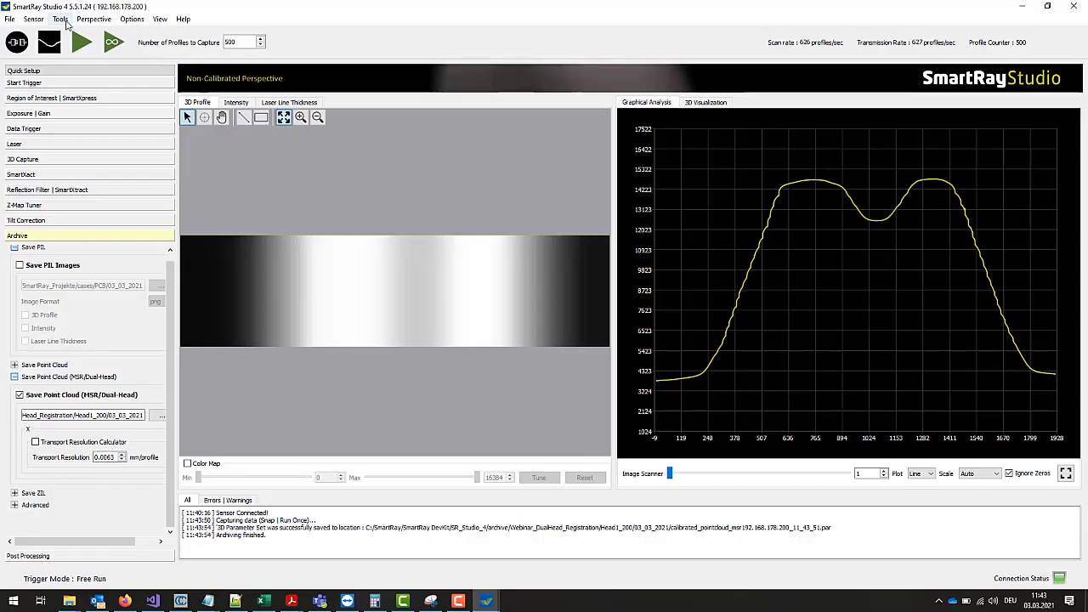
- Start Dual-Head Registration and pick the master point cloud from Head1_200
left_click(60, 18)
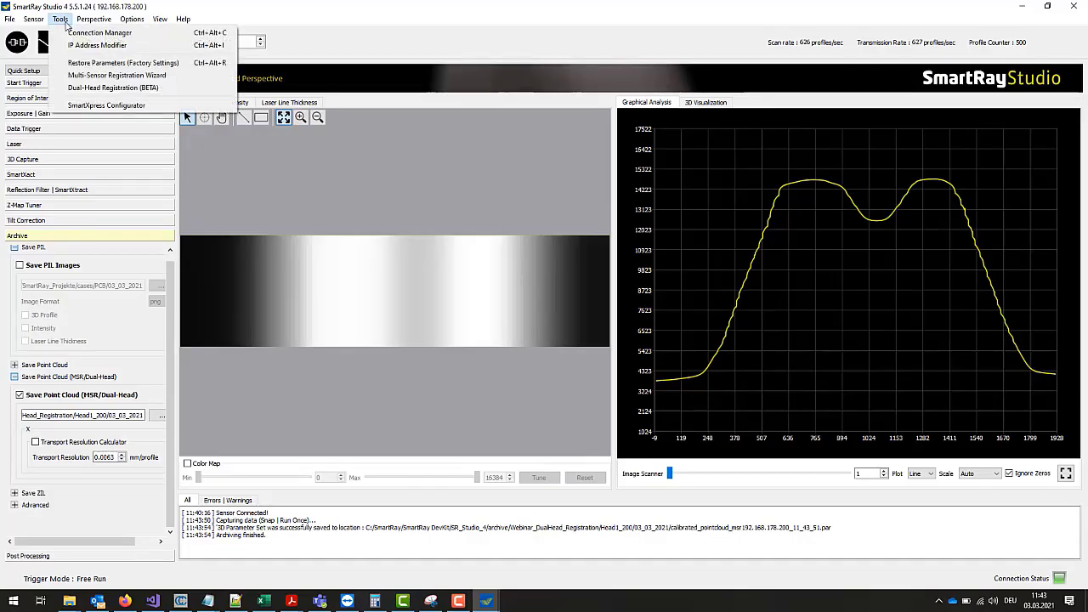
left_click(126, 85)
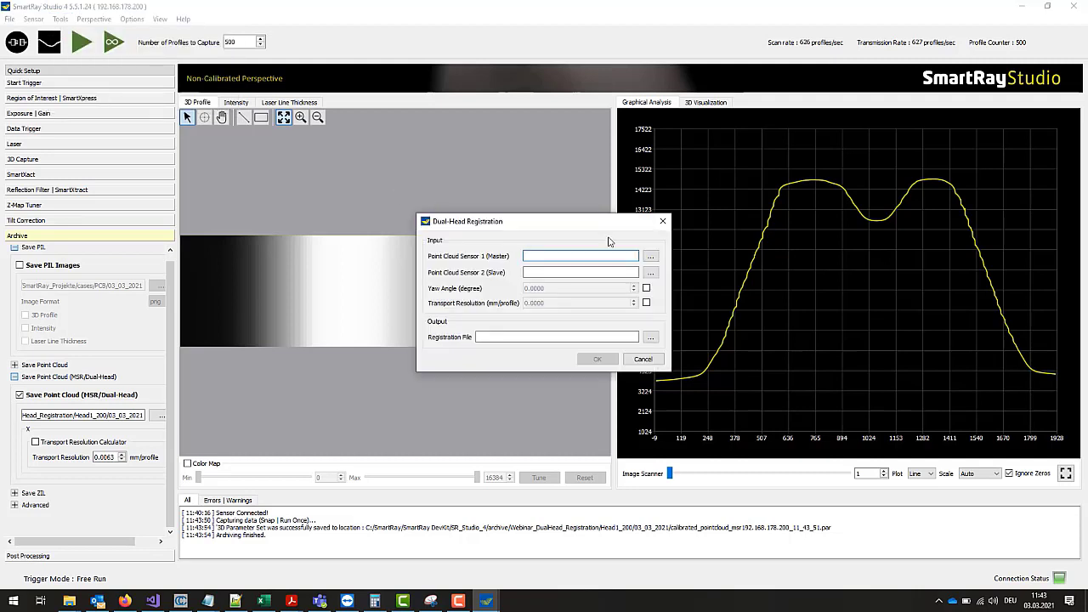
left_click(651, 256)
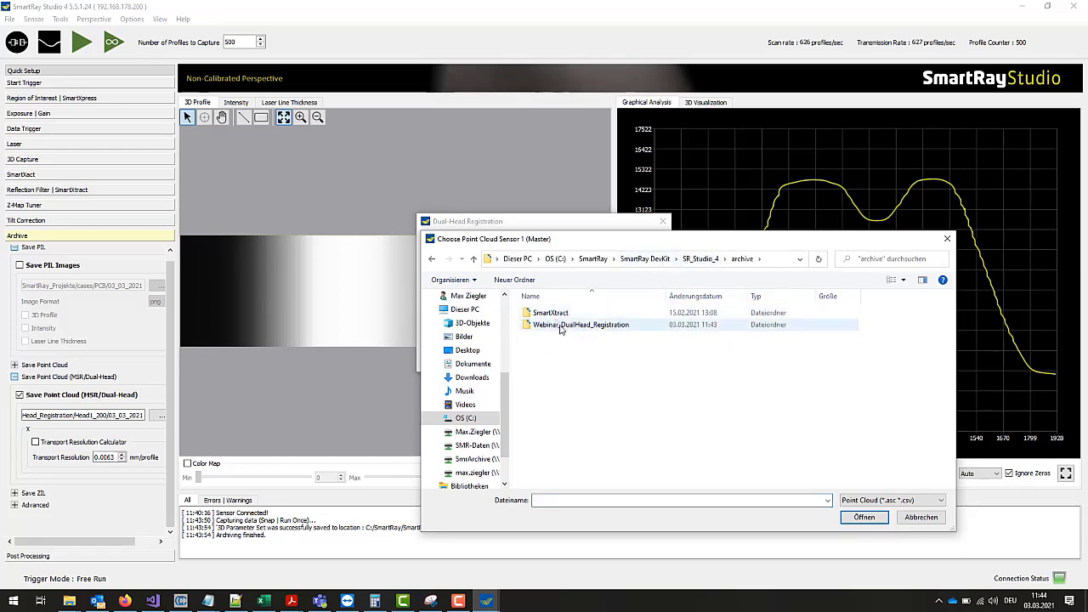
double_click(579, 324)
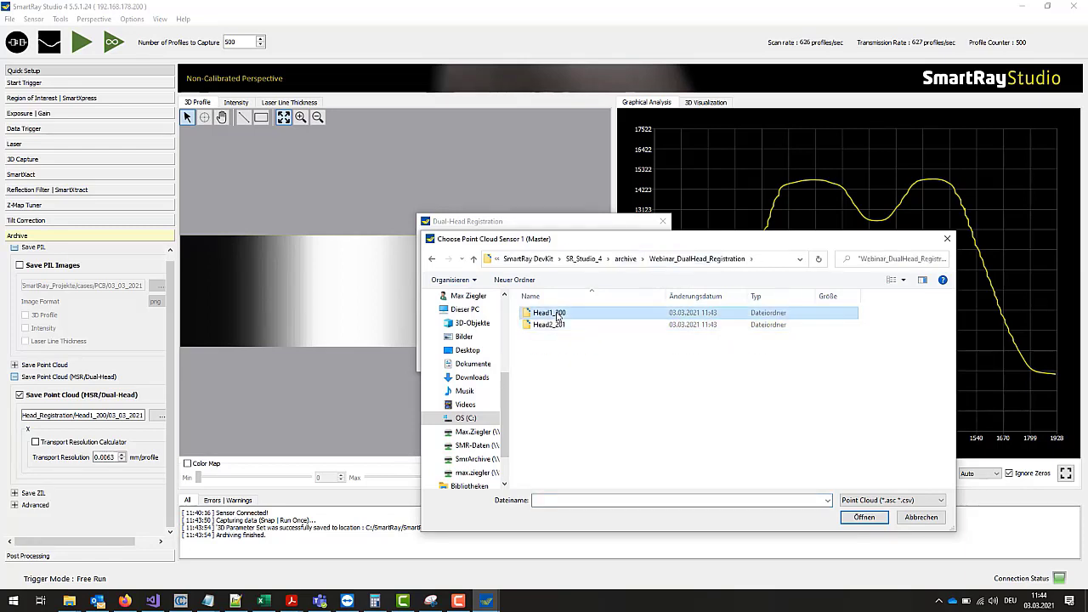
double_click(549, 313)
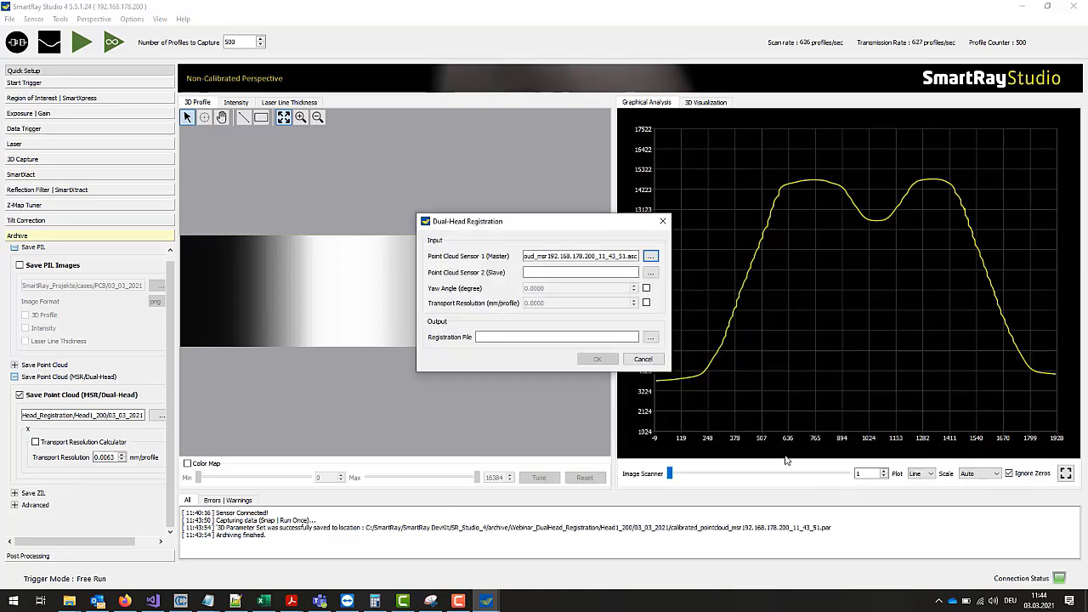
- Select Sensor 2's point cloud from the Head2_201 folder
left_click(650, 272)
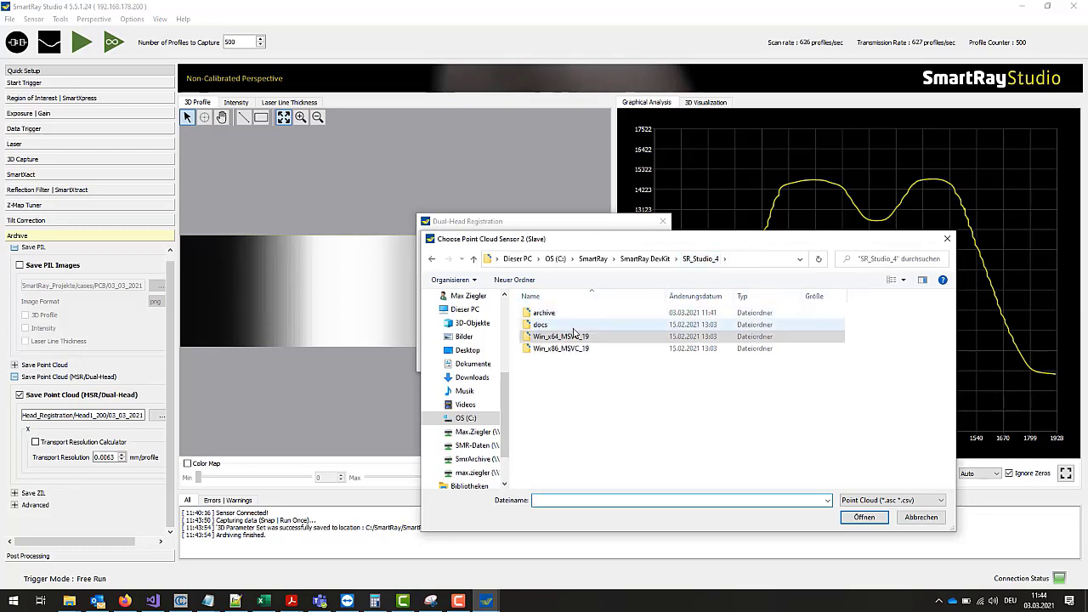
double_click(543, 312)
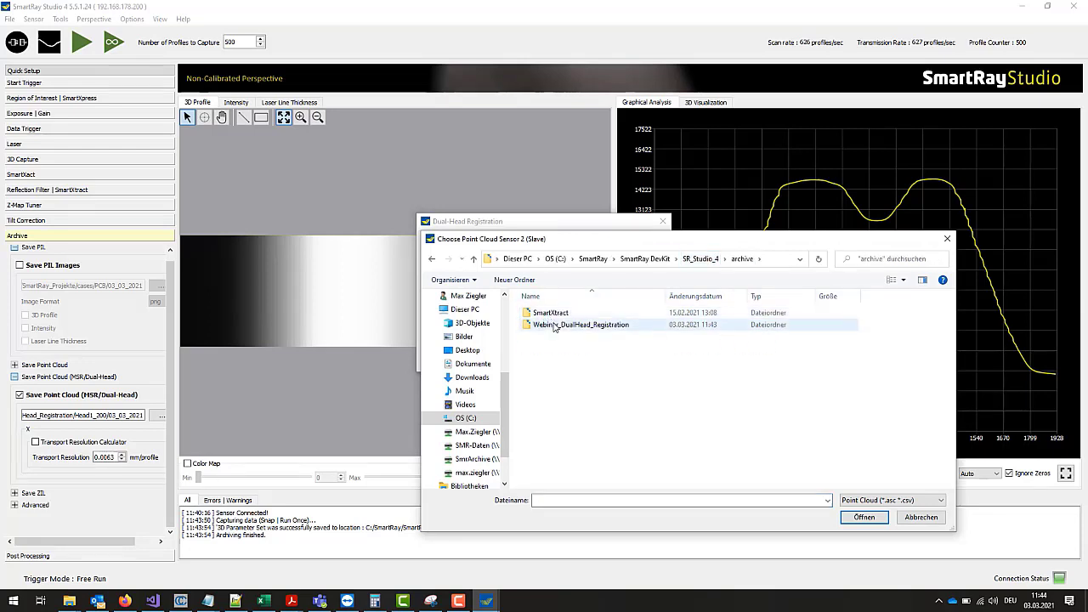
double_click(579, 324)
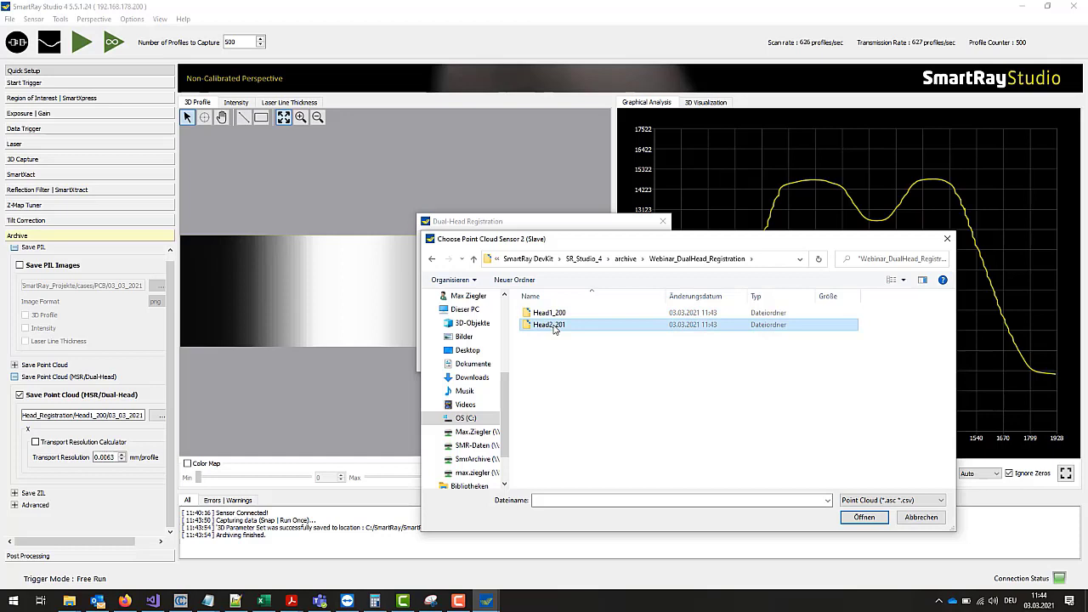
double_click(550, 325)
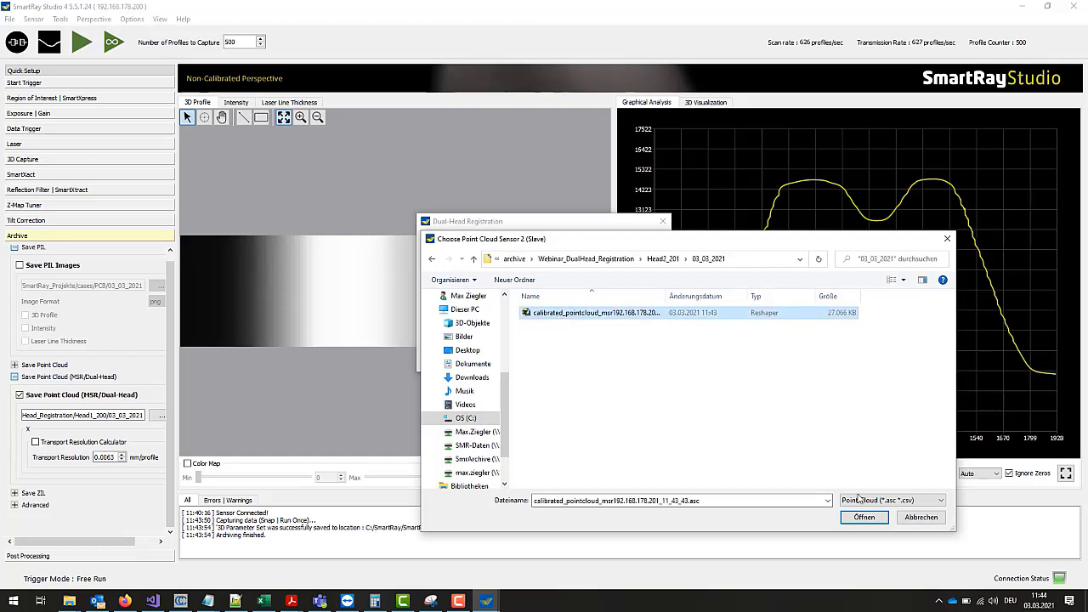
left_click(865, 517)
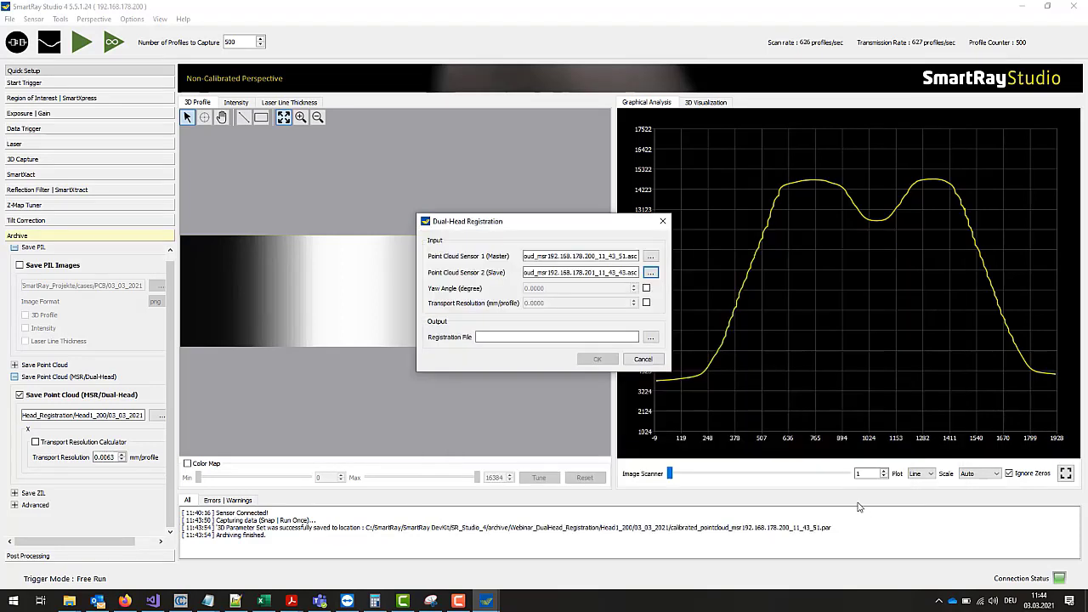
- Save the registration file in the archive folder, compute registration, and dismiss the success message
left_click(650, 337)
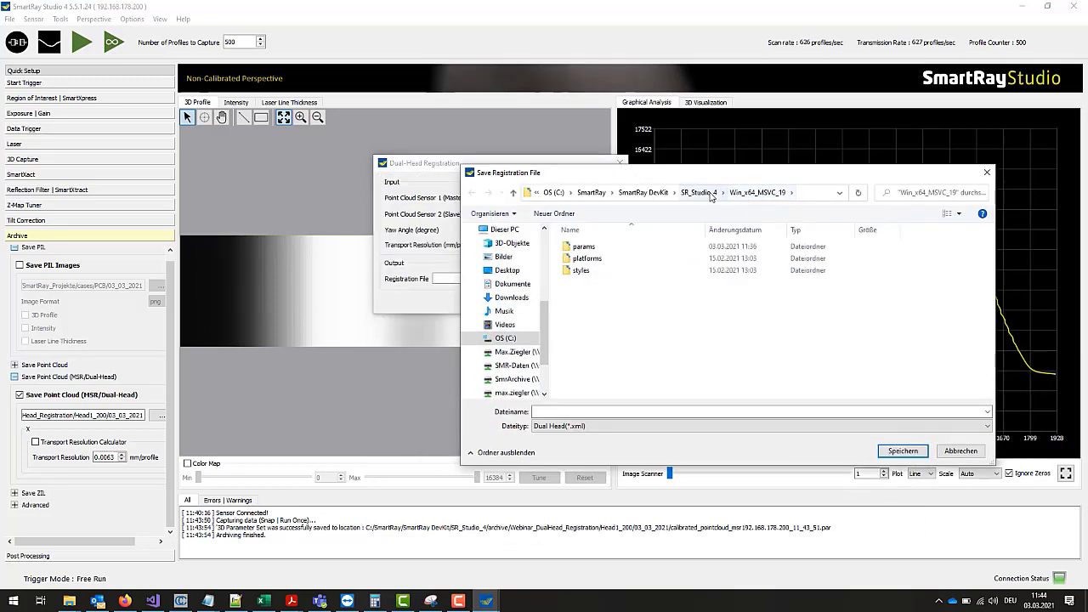
left_click(700, 192)
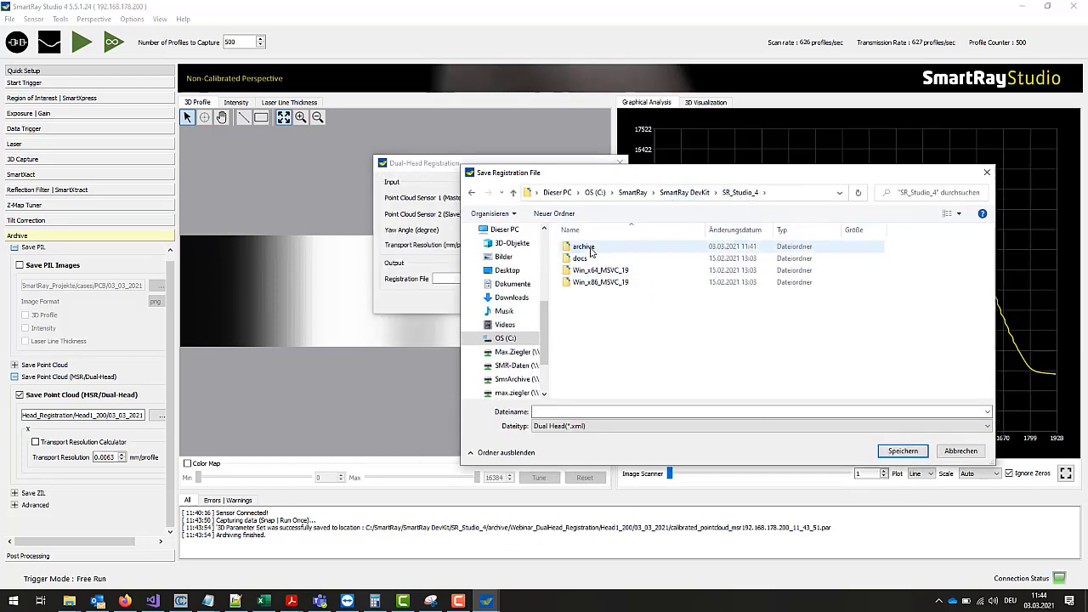
double_click(583, 246)
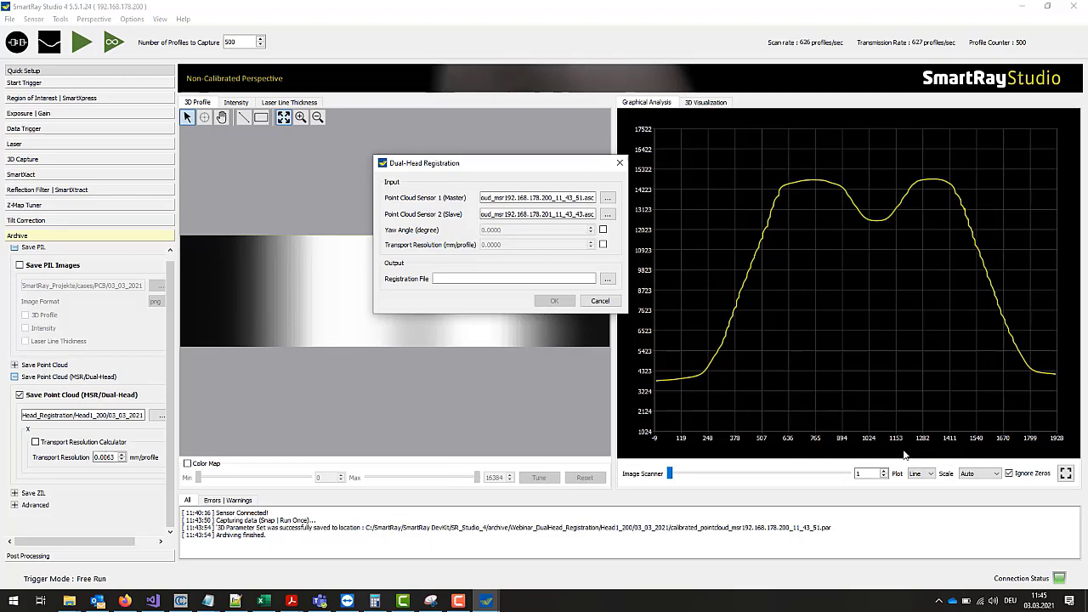
left_click(554, 300)
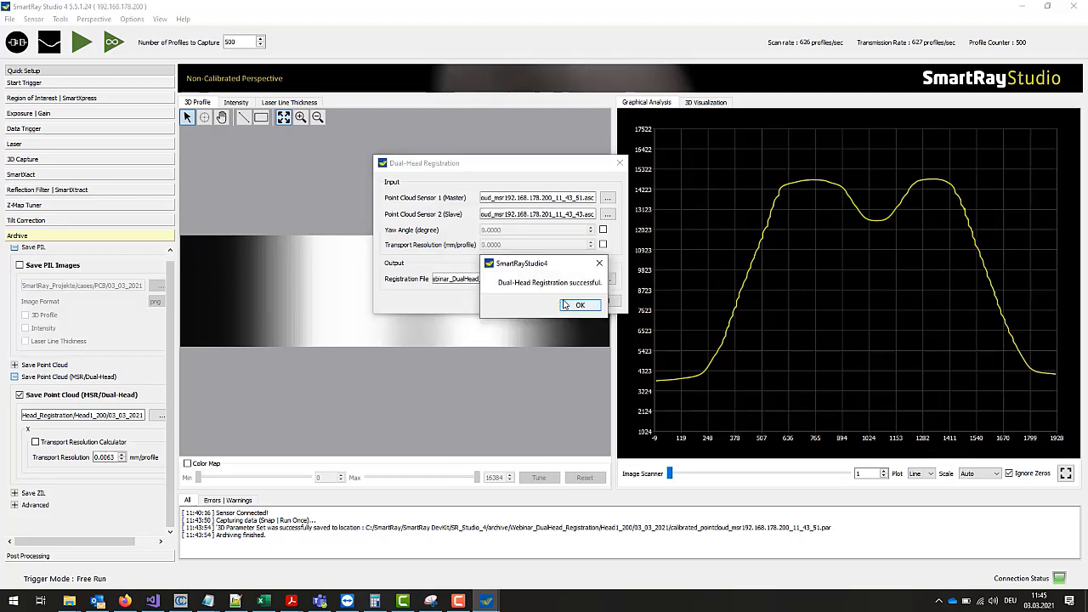
left_click(580, 304)
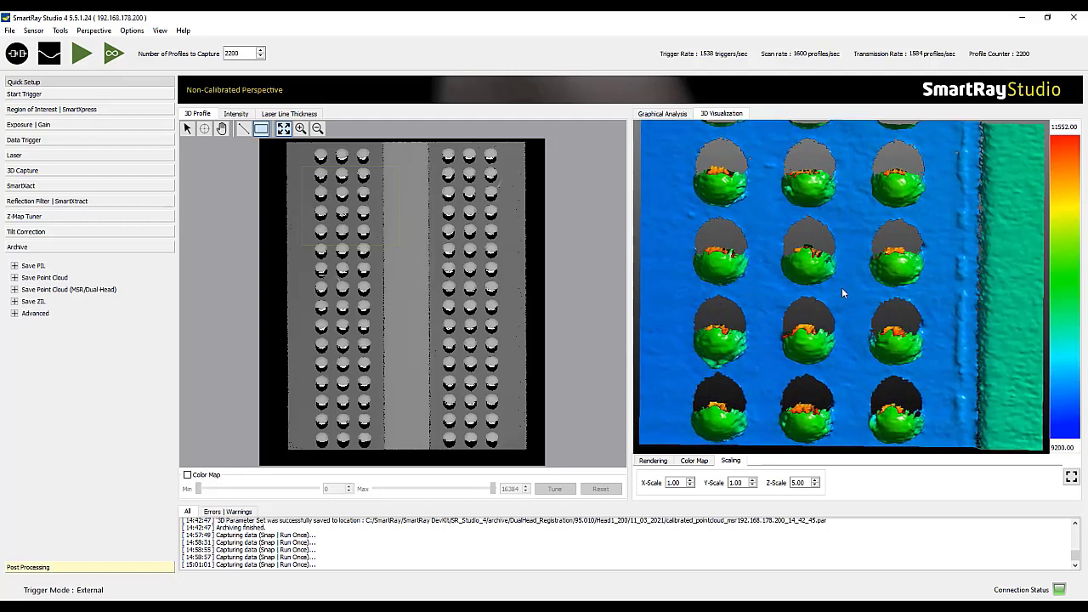
- Run the ball grid capture and inspect it in the 3D Visualization view
left_click(63, 54)
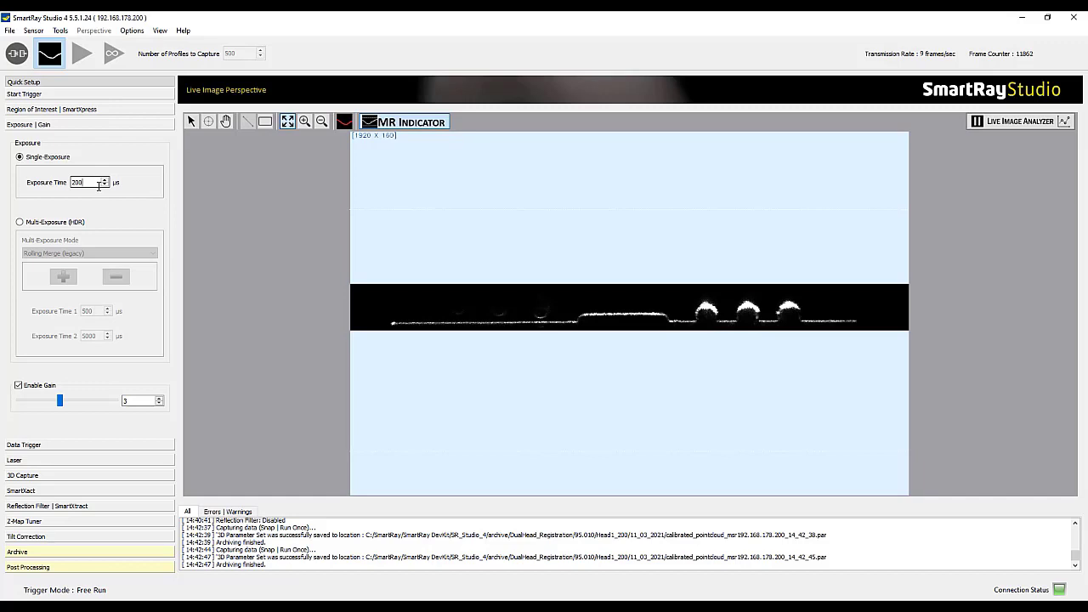
- Switch to Multi-Exposure (HDR) with exposure times of 50 µs and 200 µs
triple_click(83, 182)
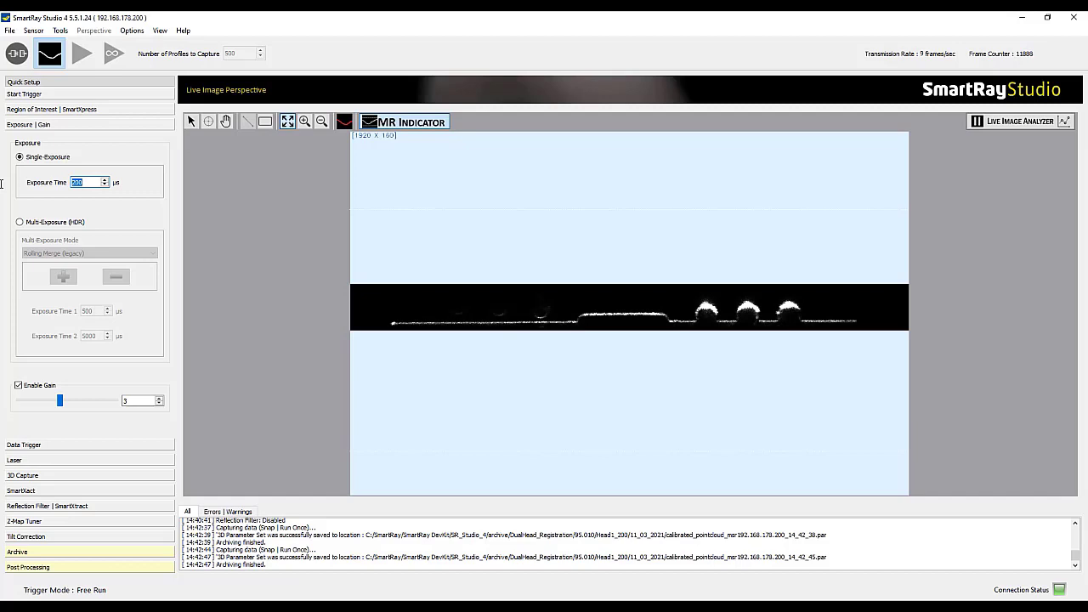
type("1")
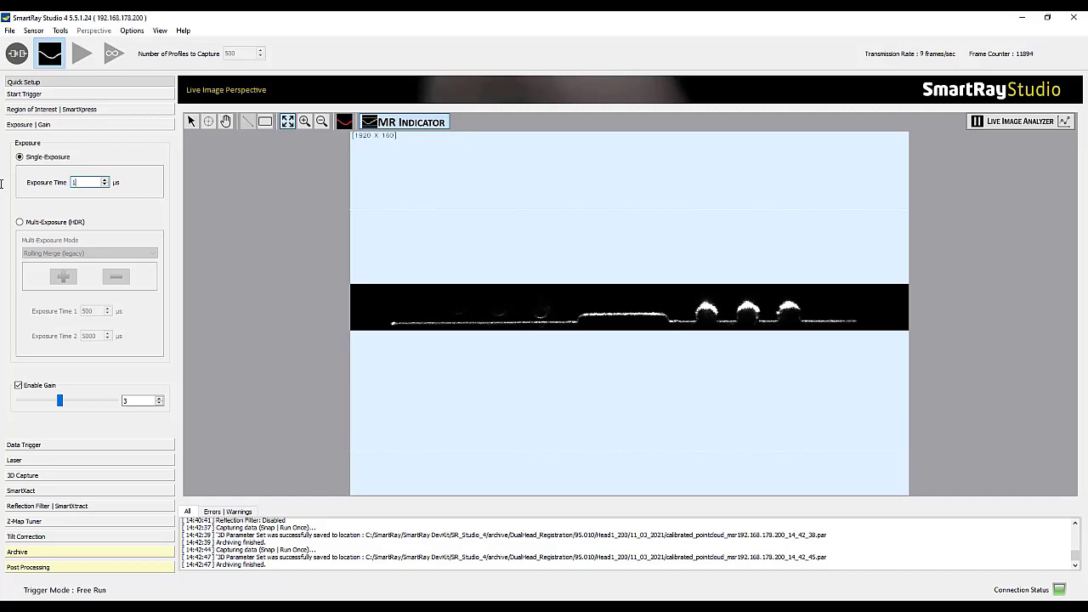
type("100")
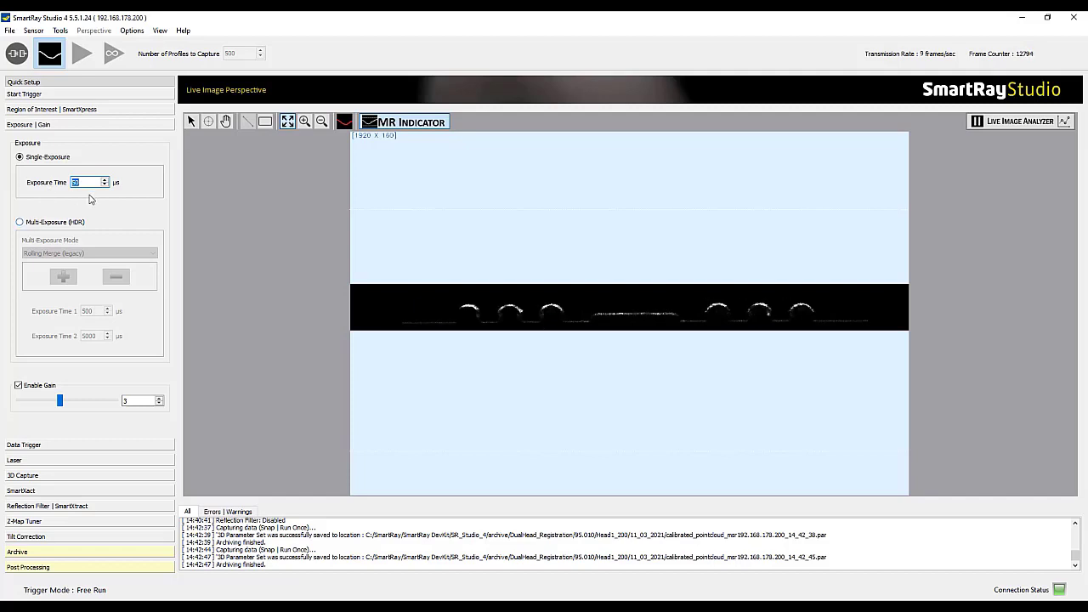
left_click(20, 222)
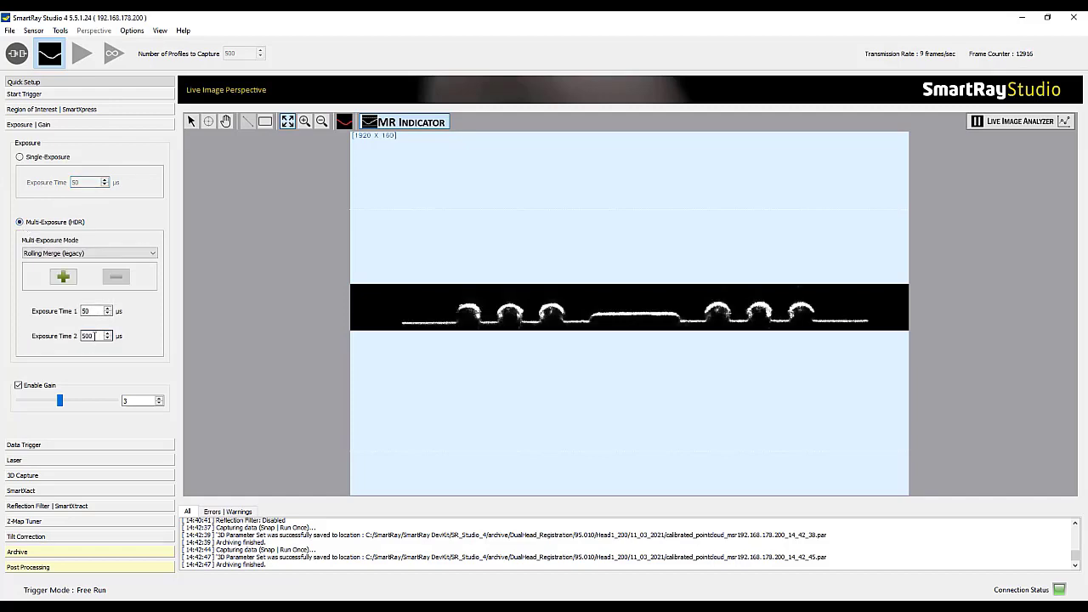
type("200")
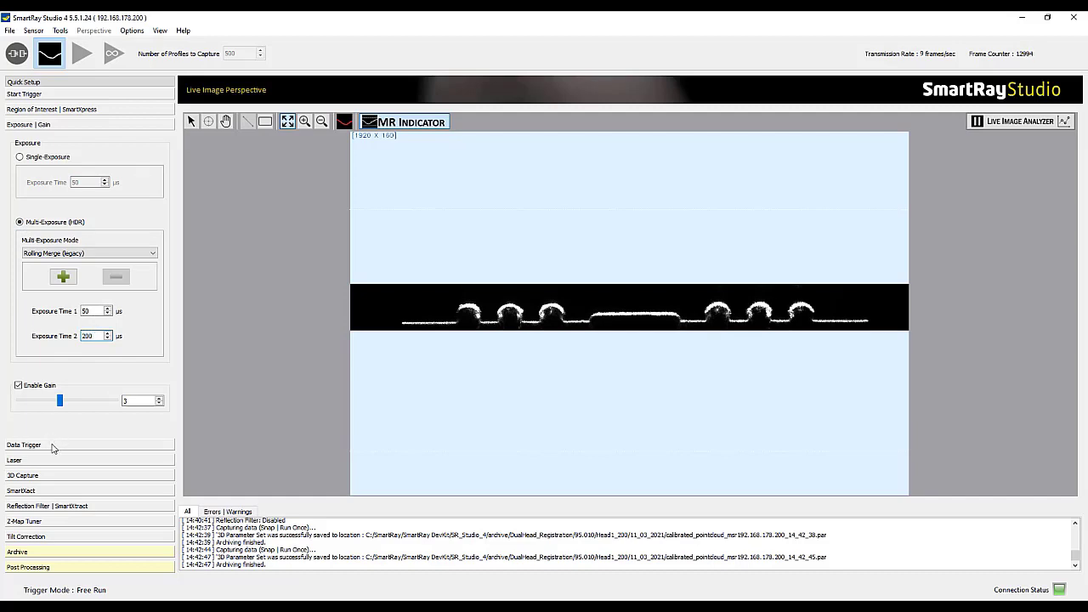
- Set Trigger Mode to External, capture the 2200-profile scan, and view it in 3D
left_click(26, 140)
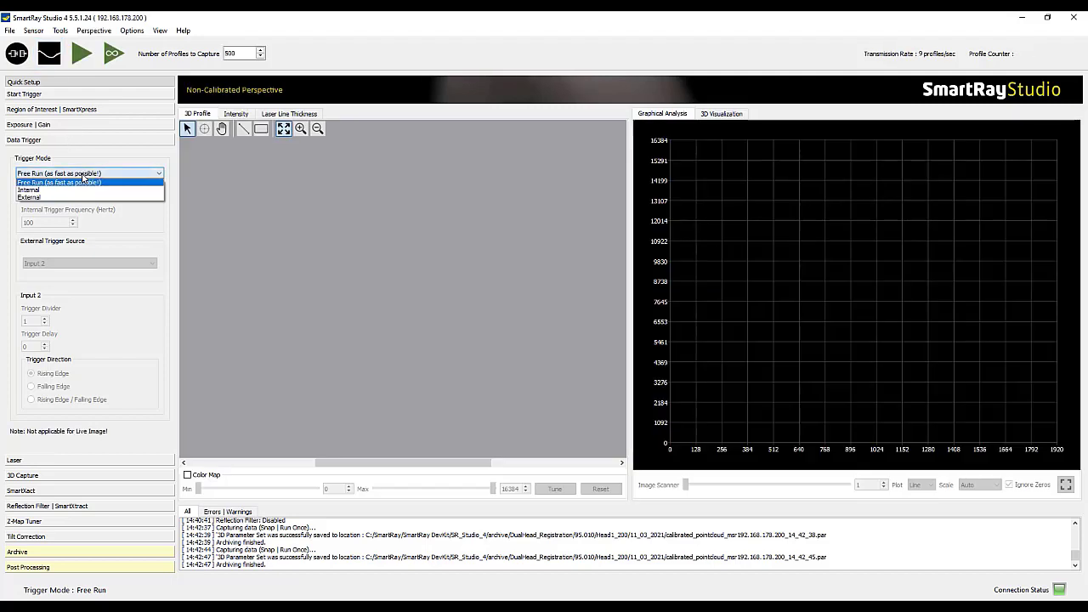
left_click(32, 198)
type("2200")
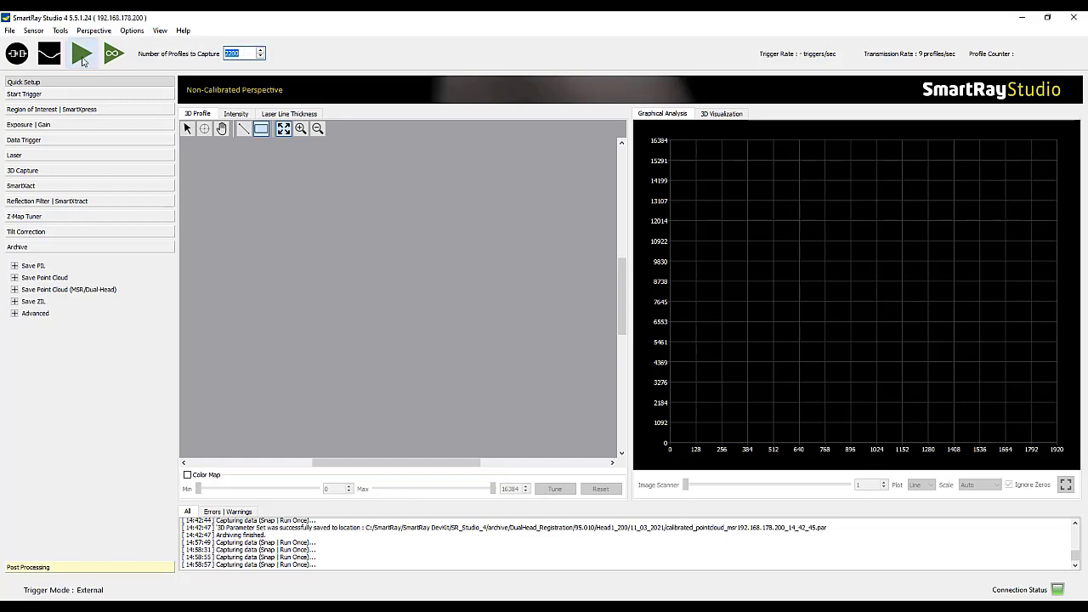
left_click(79, 54)
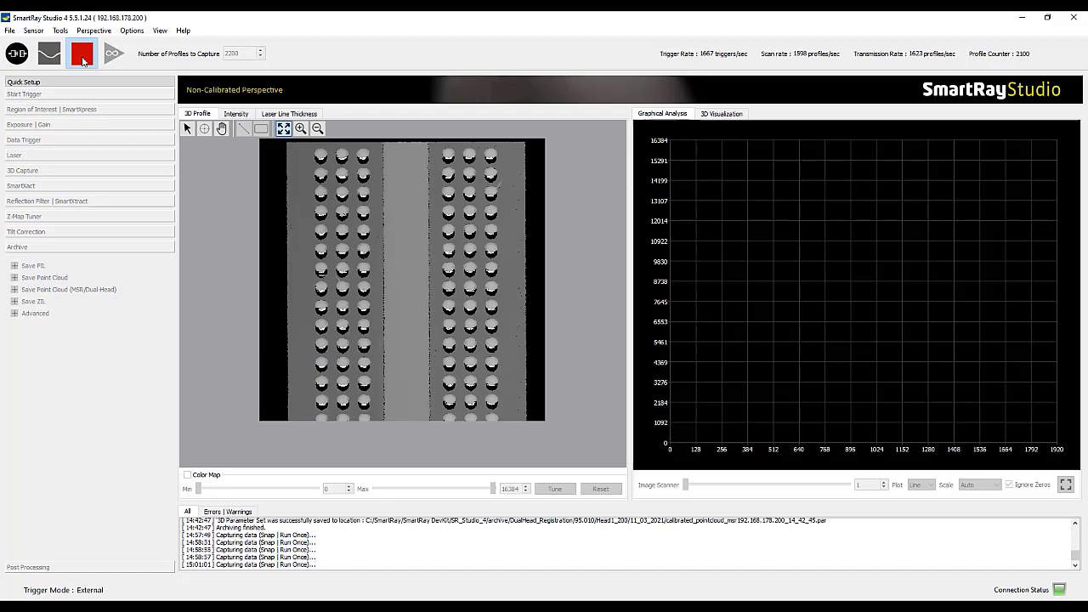
left_click(81, 56)
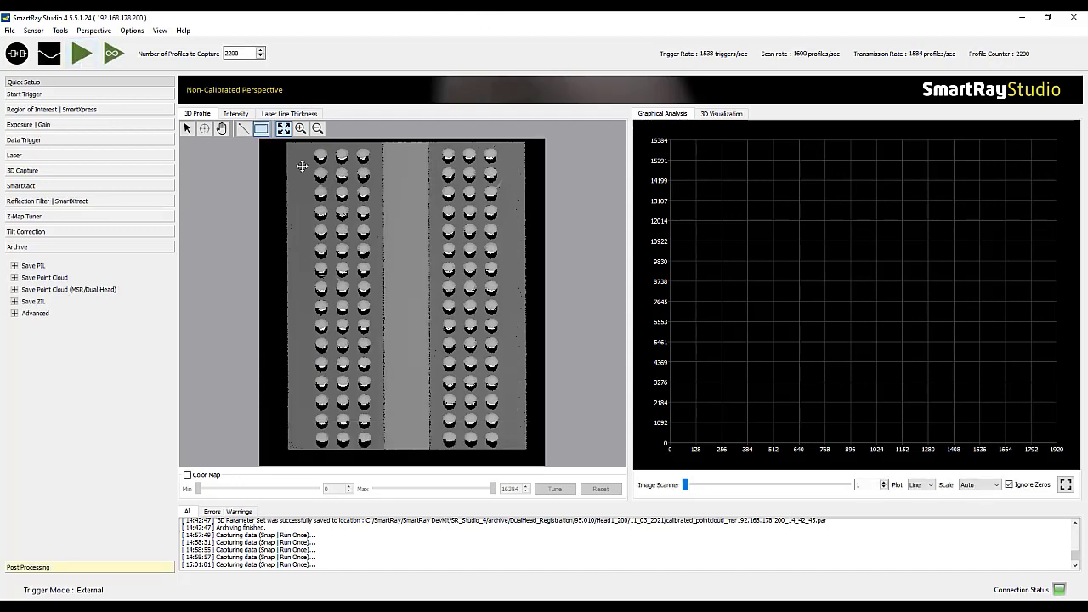
left_click(720, 113)
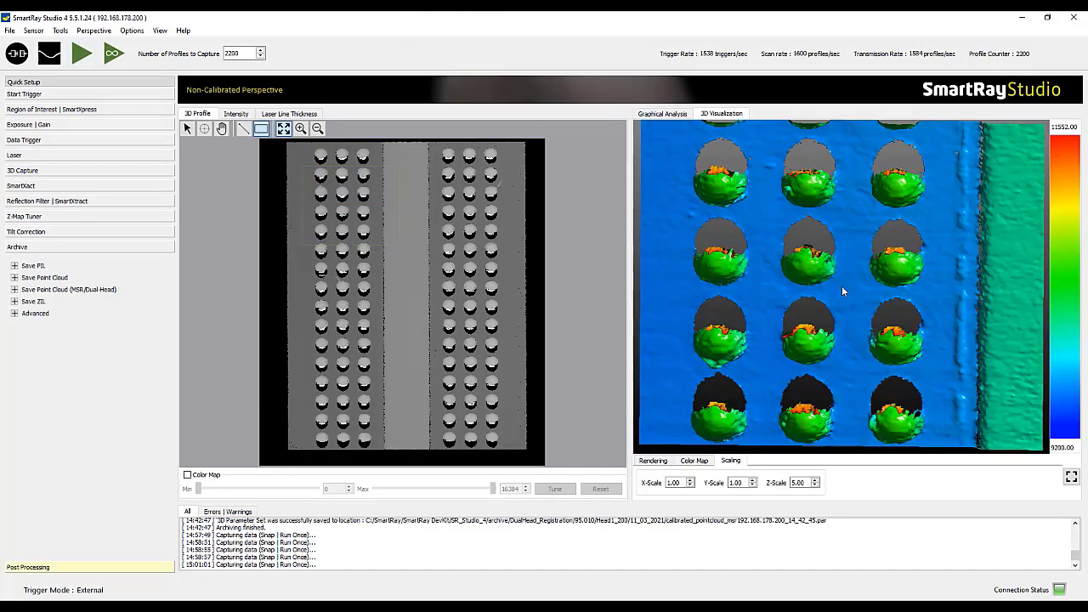
- Save the parameter set as the 3D Snapshot
left_click(15, 31)
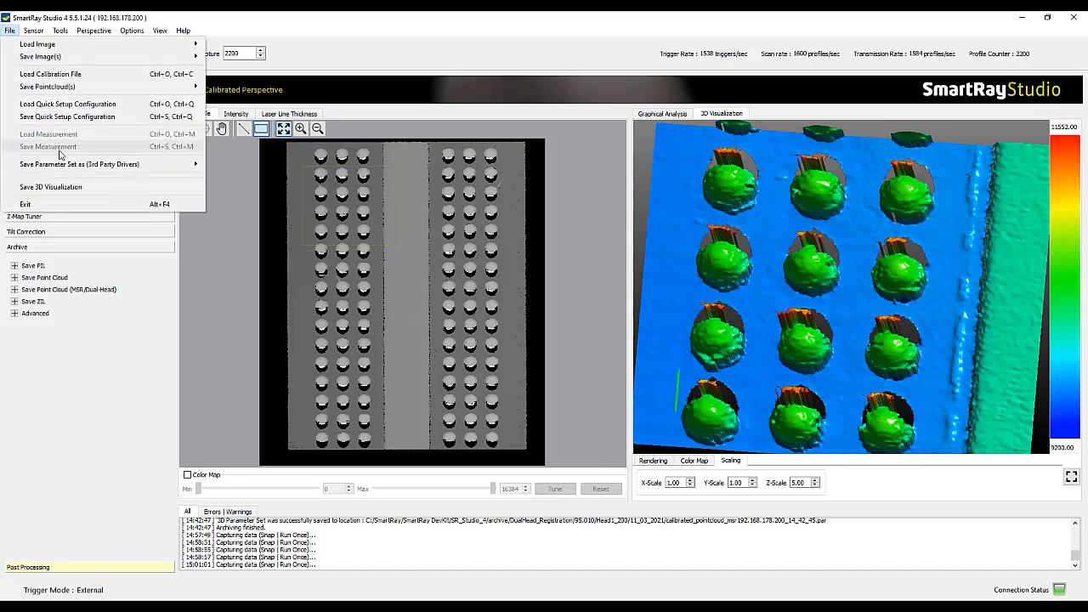
left_click(78, 164)
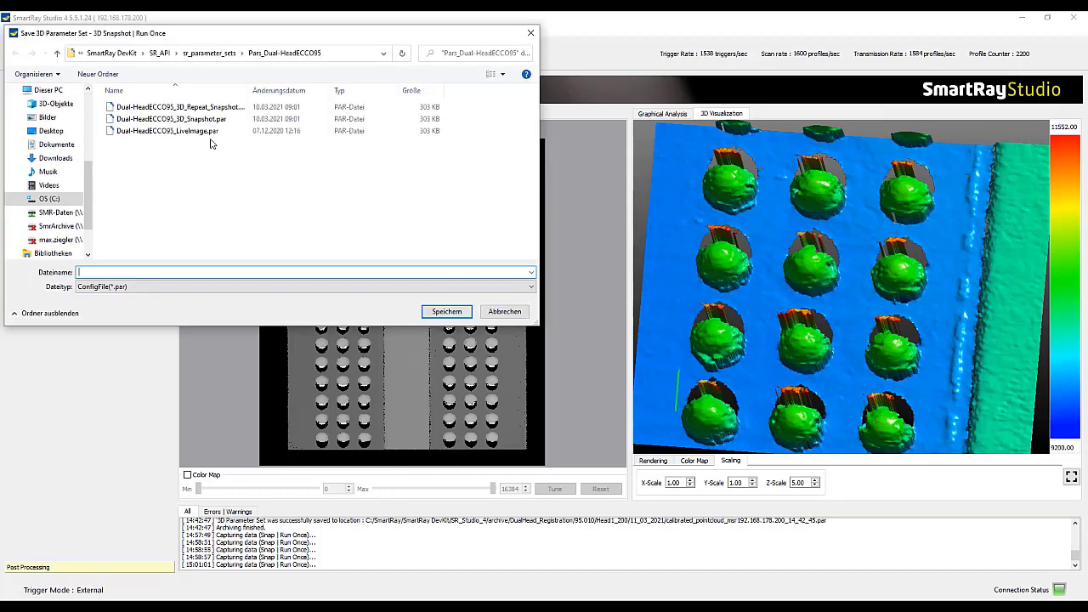
left_click(446, 311)
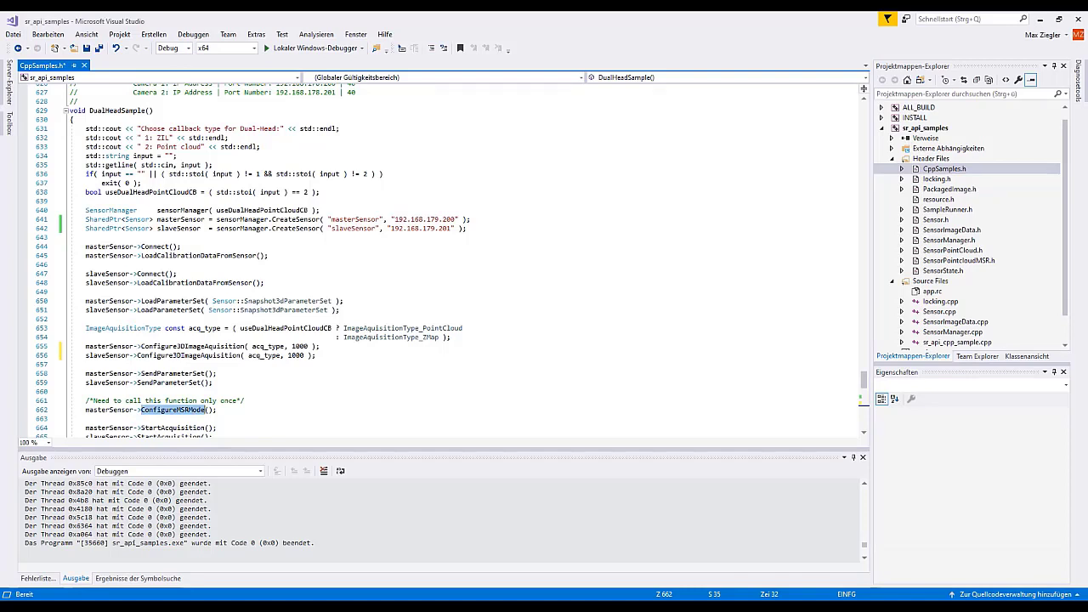
mouse_move(284, 579)
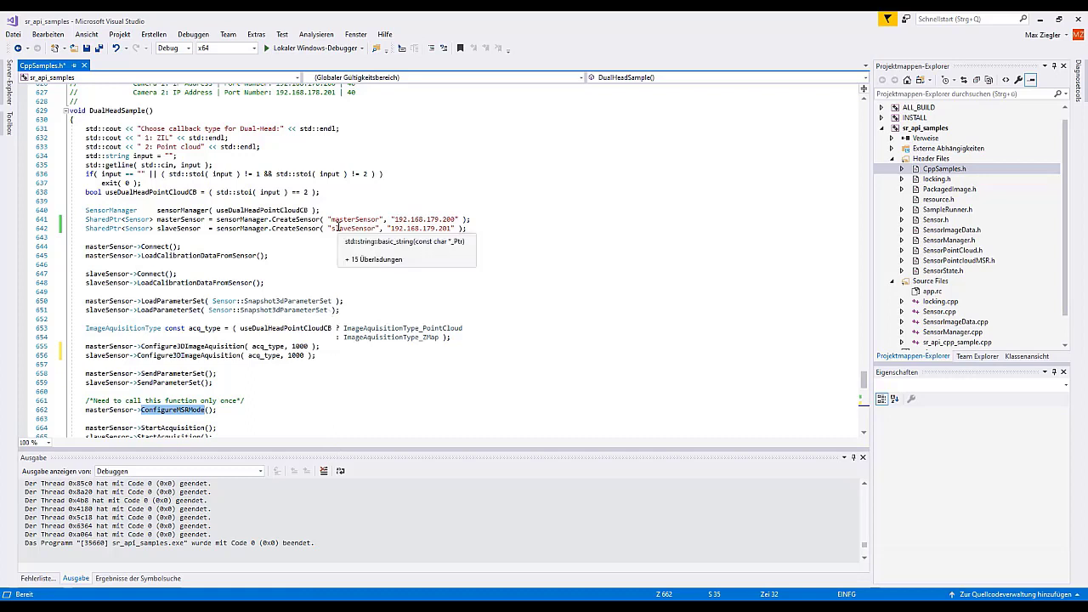
mouse_move(329, 147)
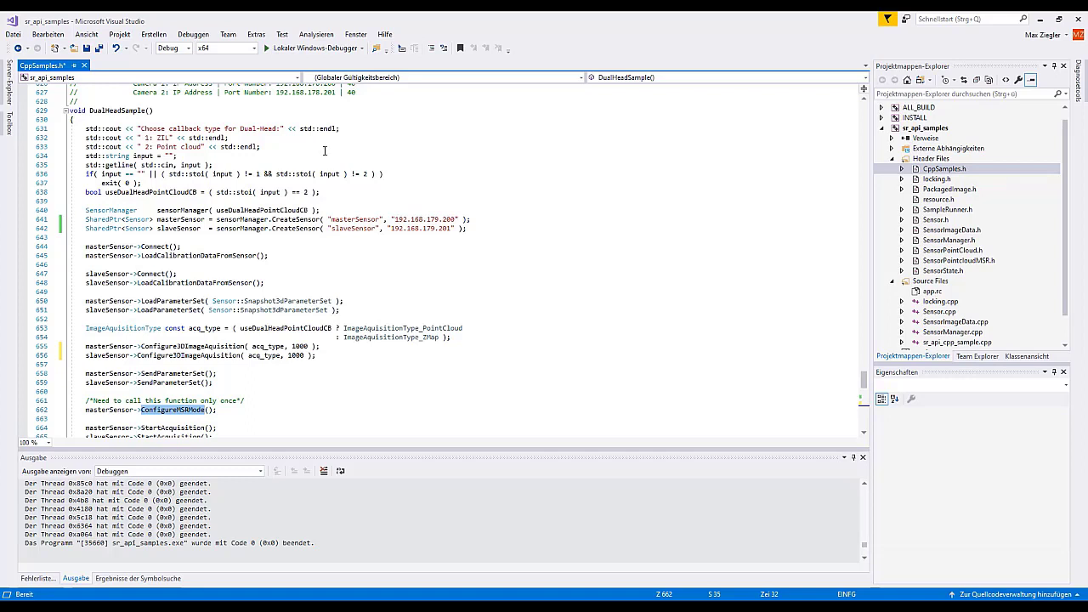
mouse_move(397, 213)
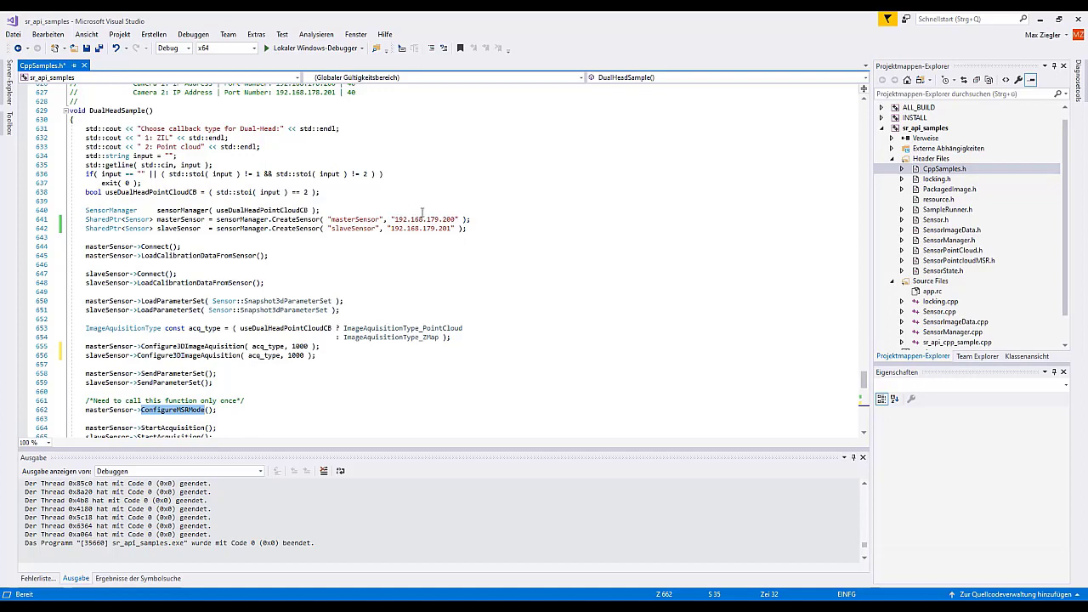
mouse_move(437, 217)
type("8")
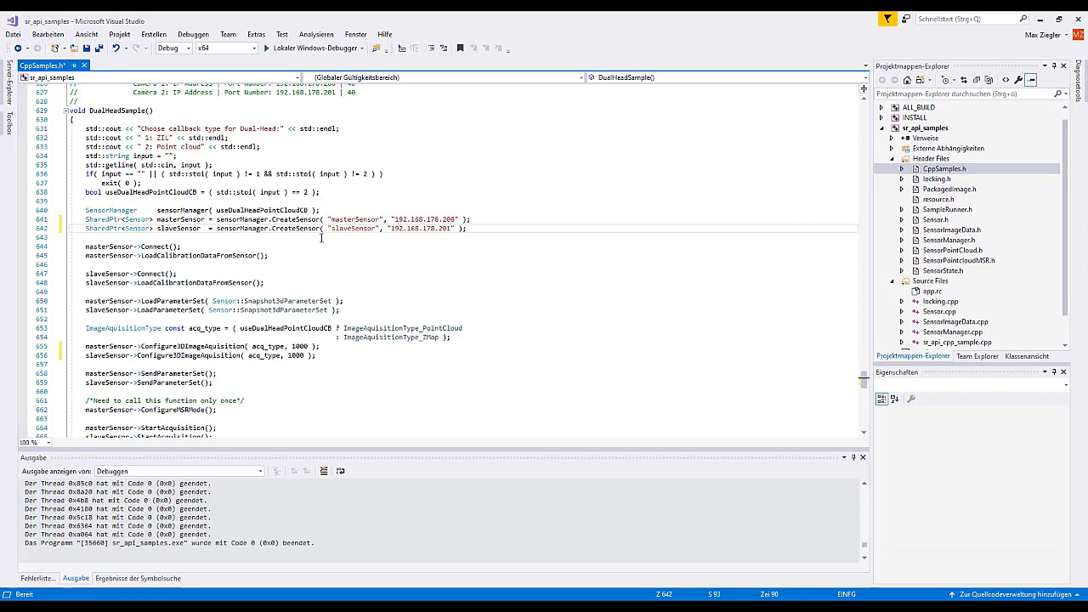
- Review the calibration and Snapshot3dParameterSet calls, then change the profile count from 1000 to 2200
double_click(188, 256)
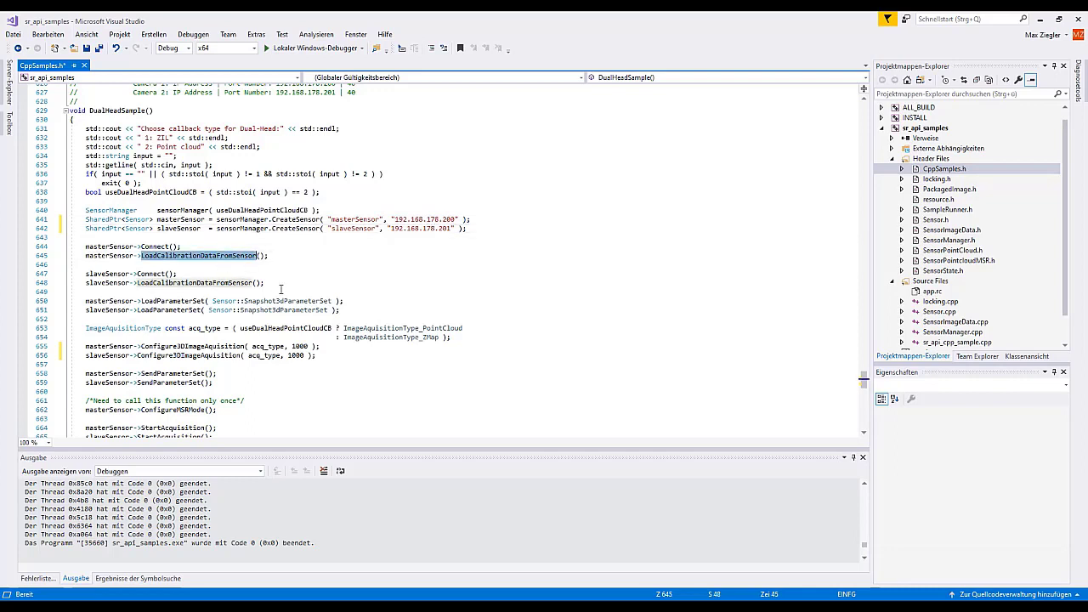
double_click(287, 300)
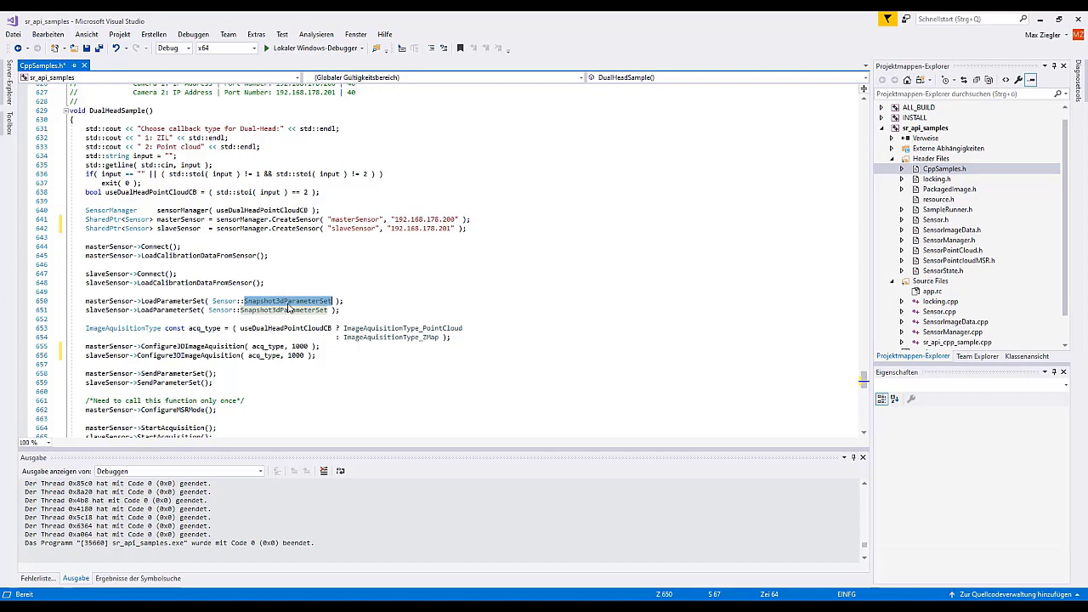
double_click(300, 346)
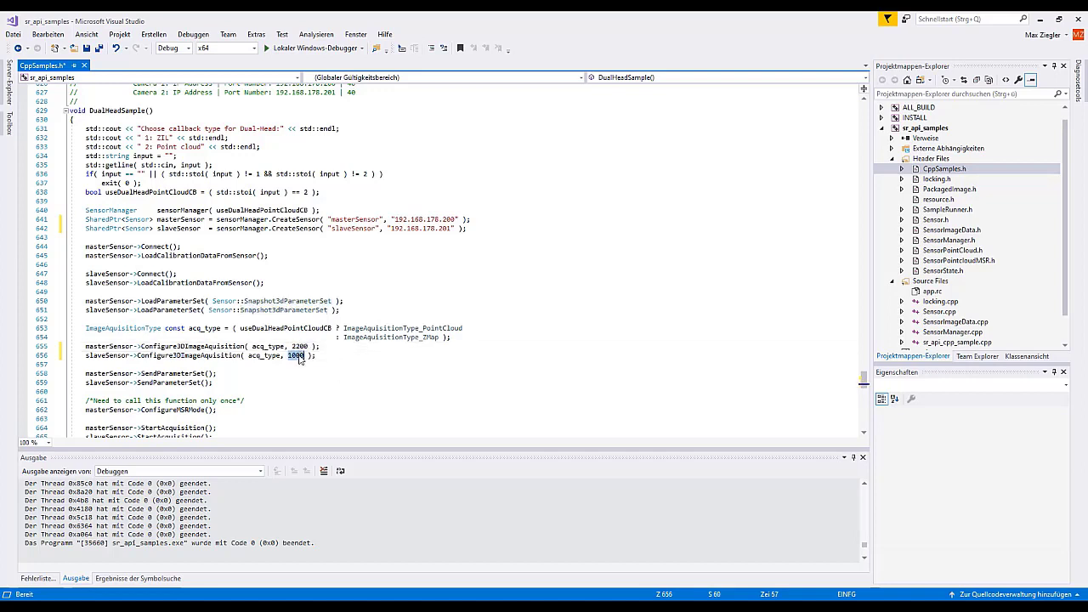
type("2200")
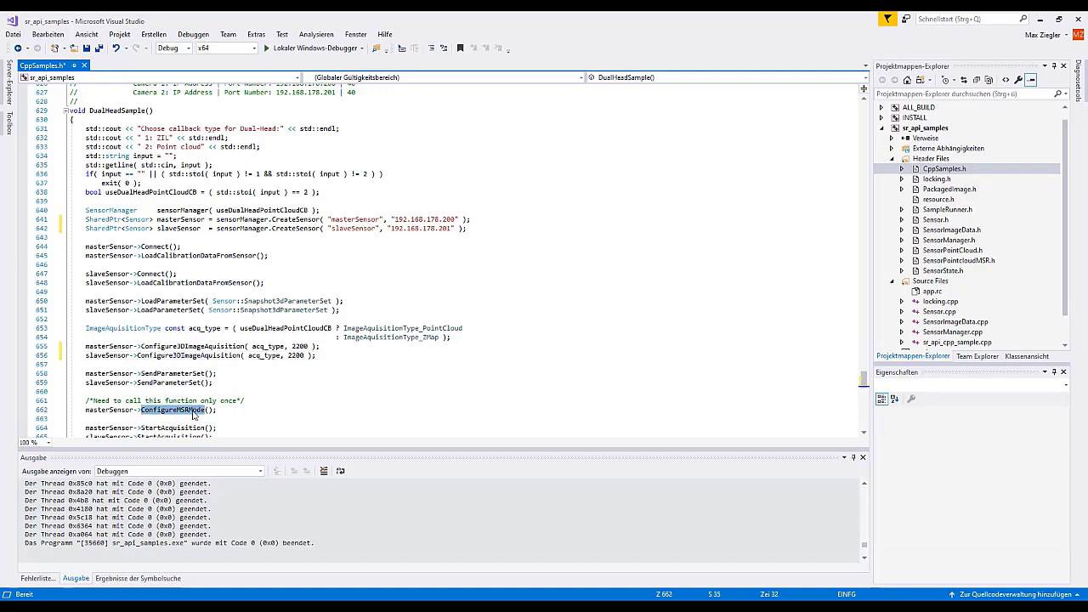
- Peek at ConfigureMSRMode's definition and rename transformation_95_010.xml in the multi-sensor-registration folder
right_click(182, 411)
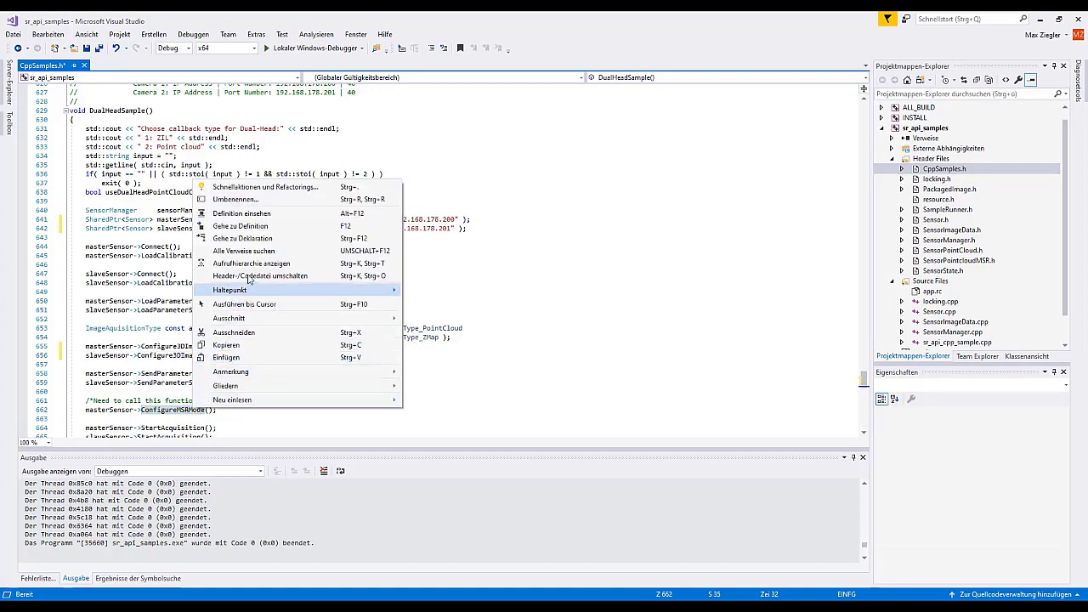
mouse_move(243, 225)
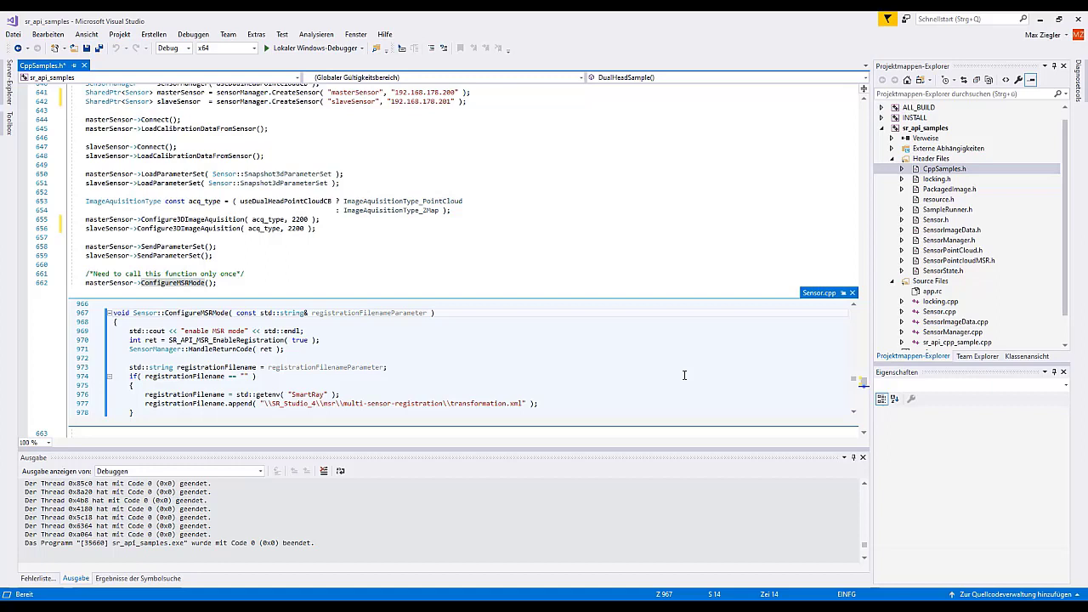
mouse_move(471, 402)
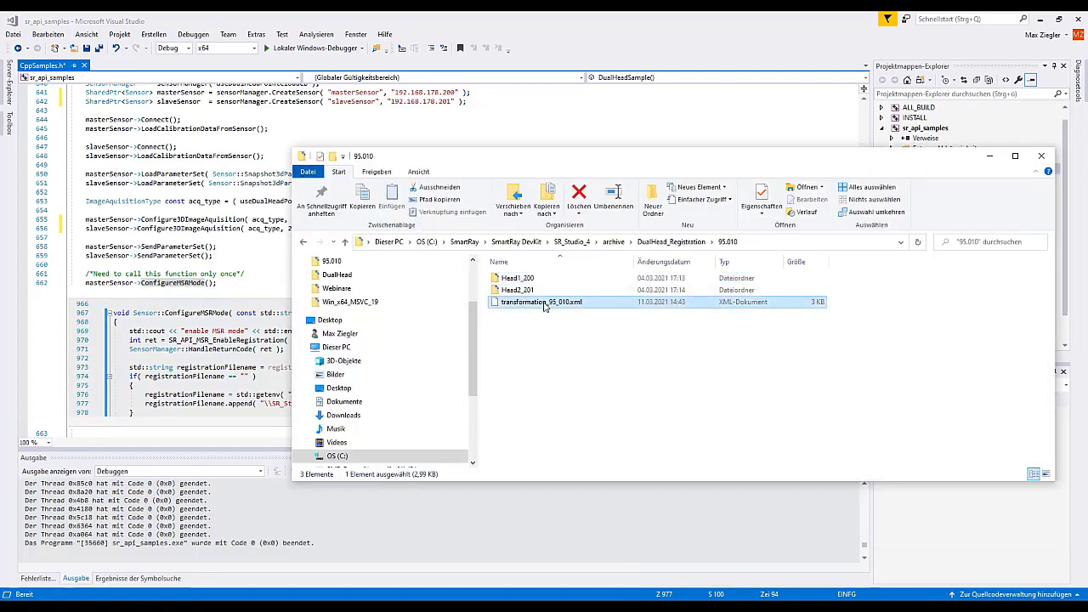
left_click(571, 242)
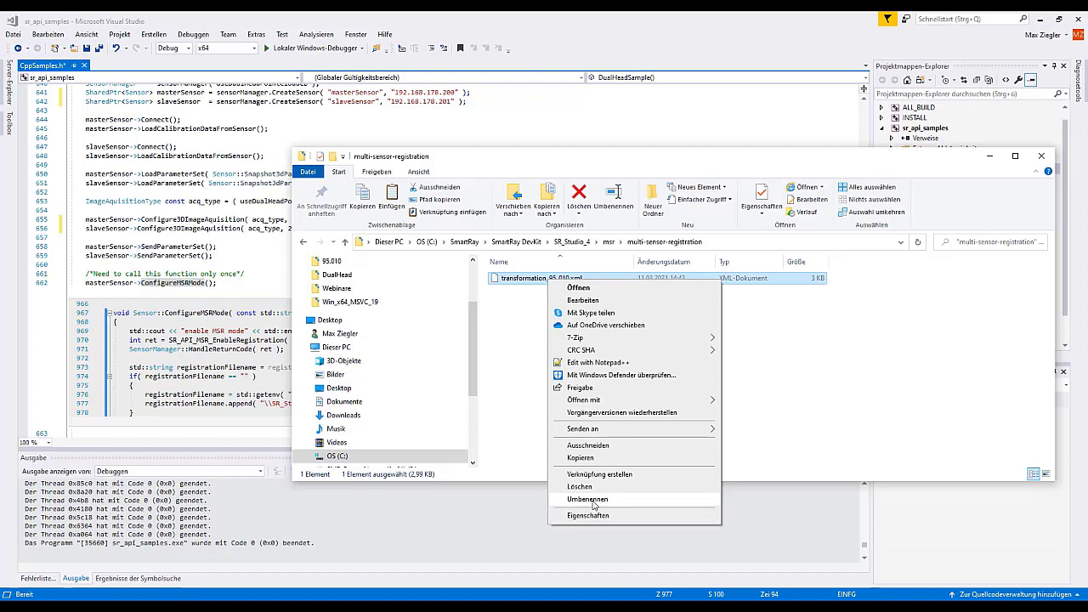
left_click(588, 499)
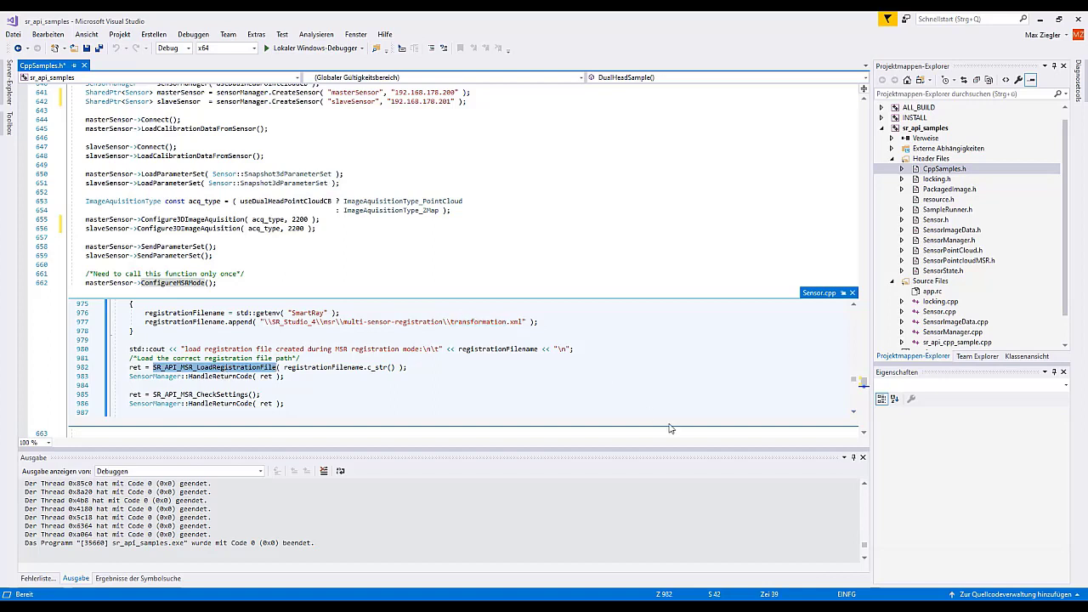
- Scroll down through the ConfigureMSRMode peek window
scroll("down", 3)
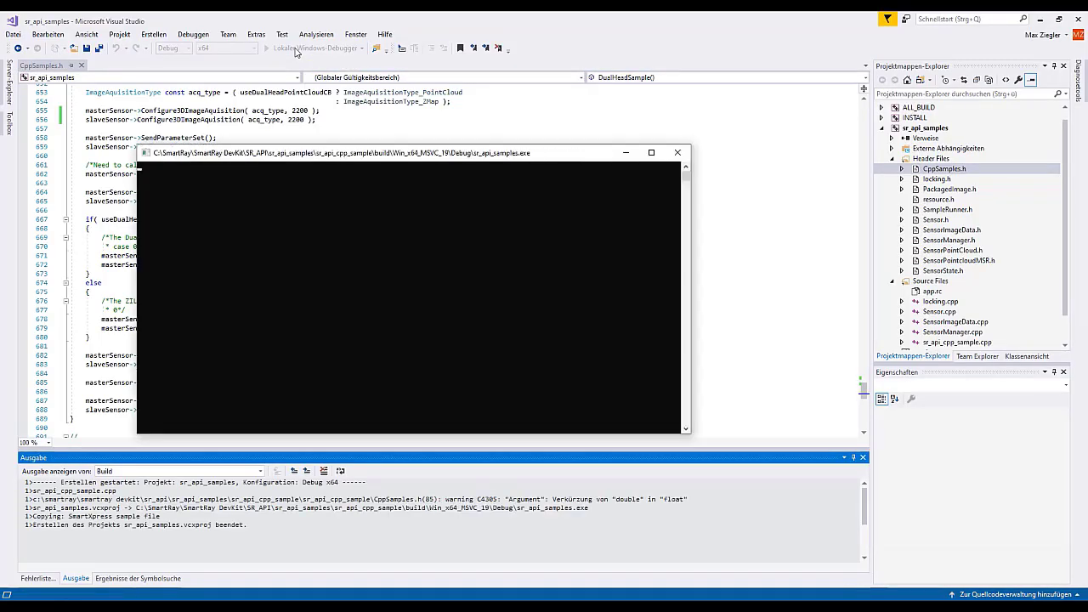
left_click(297, 47)
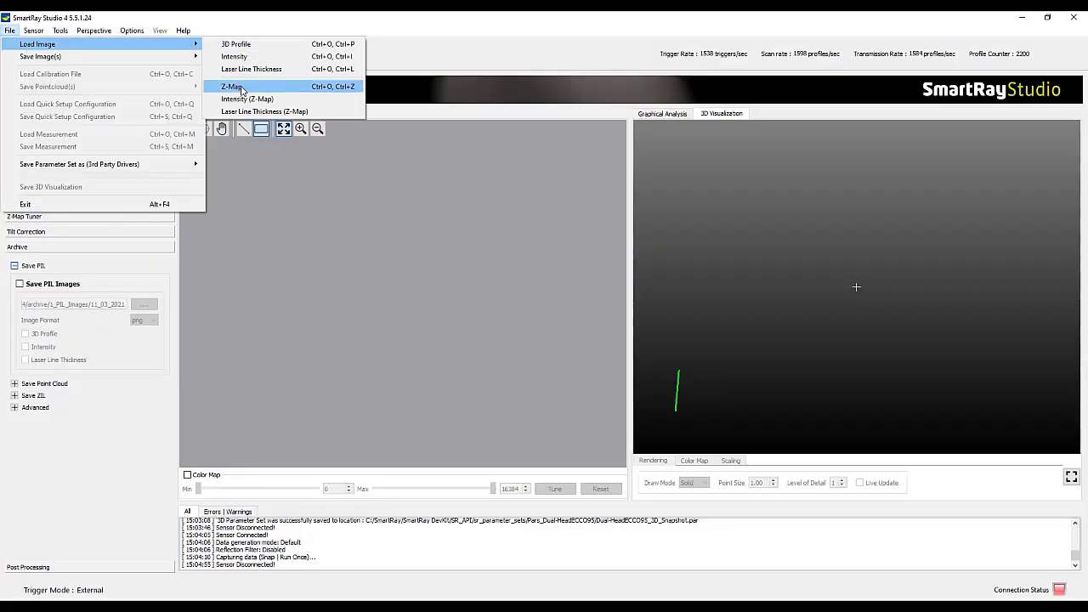
- Load the saved ball-grid Z-Map and rotate its 3D point cloud to inspect the balls
left_click(232, 86)
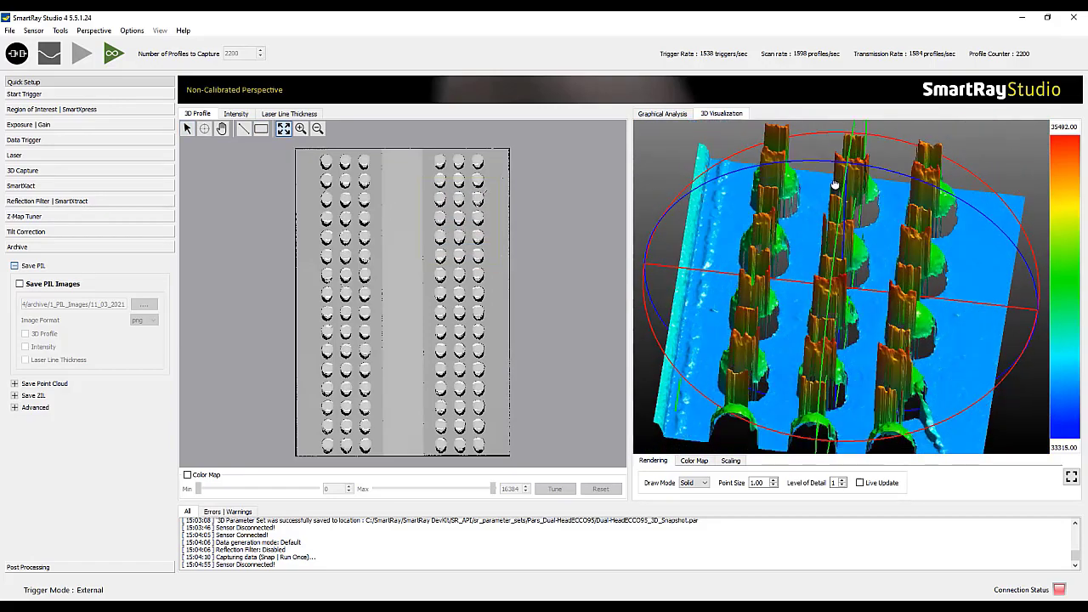
left_click_drag(835, 185, 782, 270)
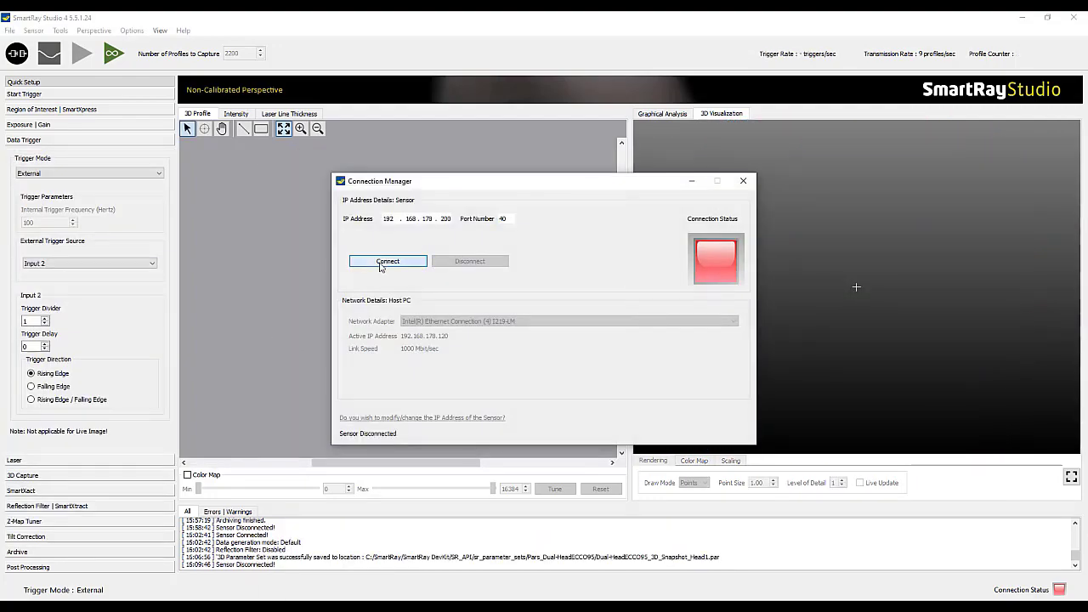
- Connect to sensor 192.168.178.200 and save its parameter set as Dual-HeadECCO95_3D_Snapshot_Head1.par
left_click(387, 261)
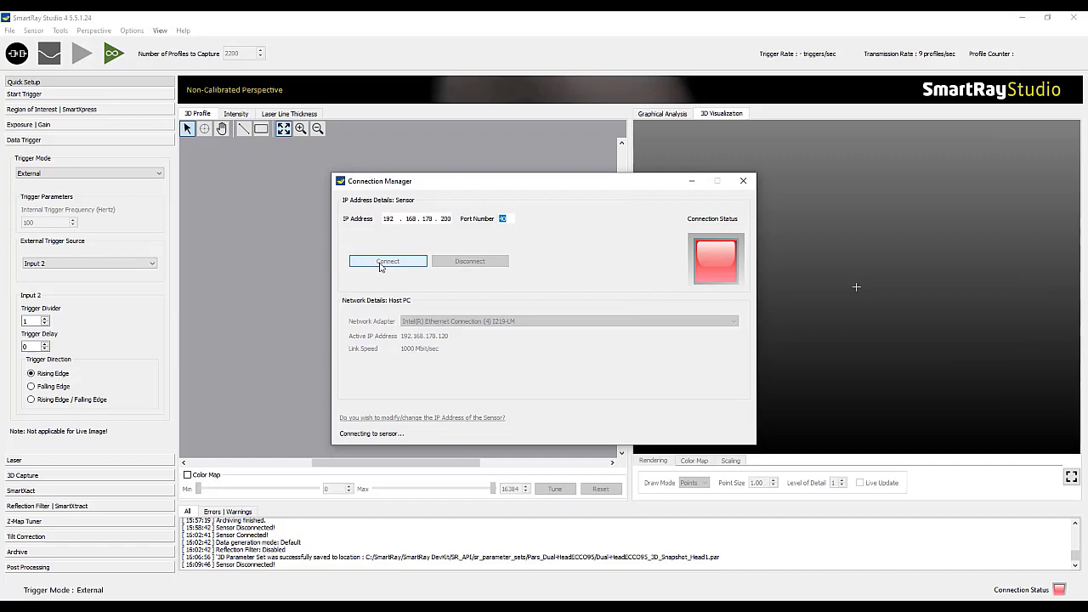
left_click(388, 260)
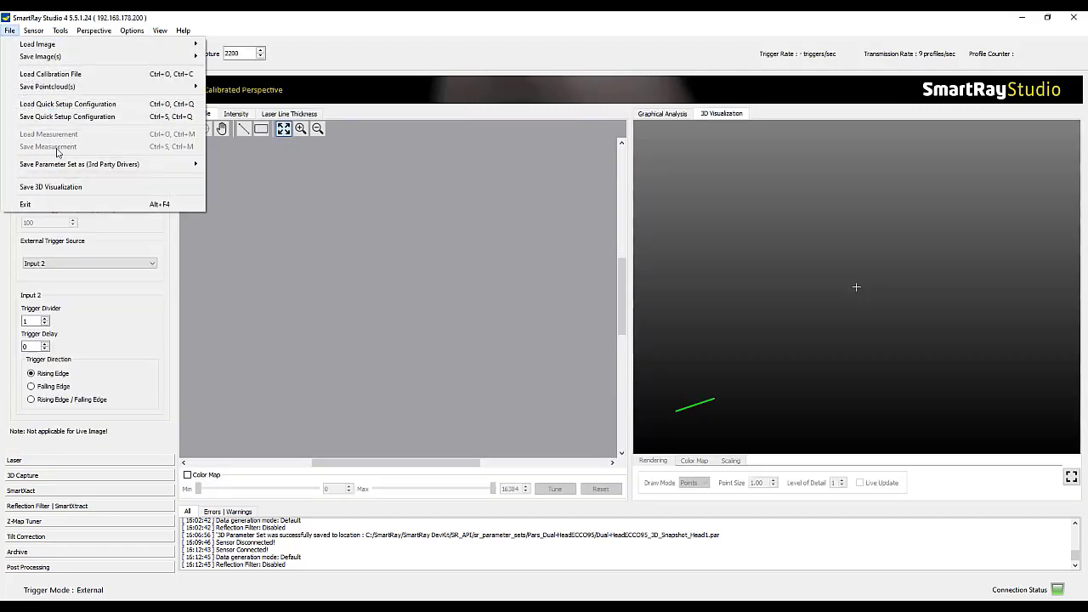
mouse_move(79, 164)
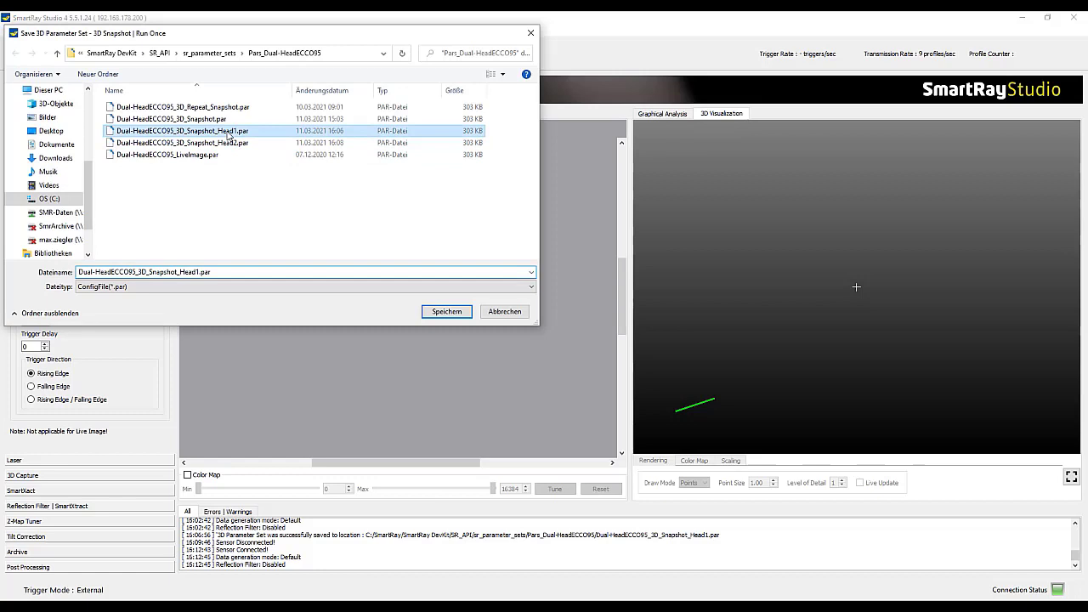
left_click(446, 311)
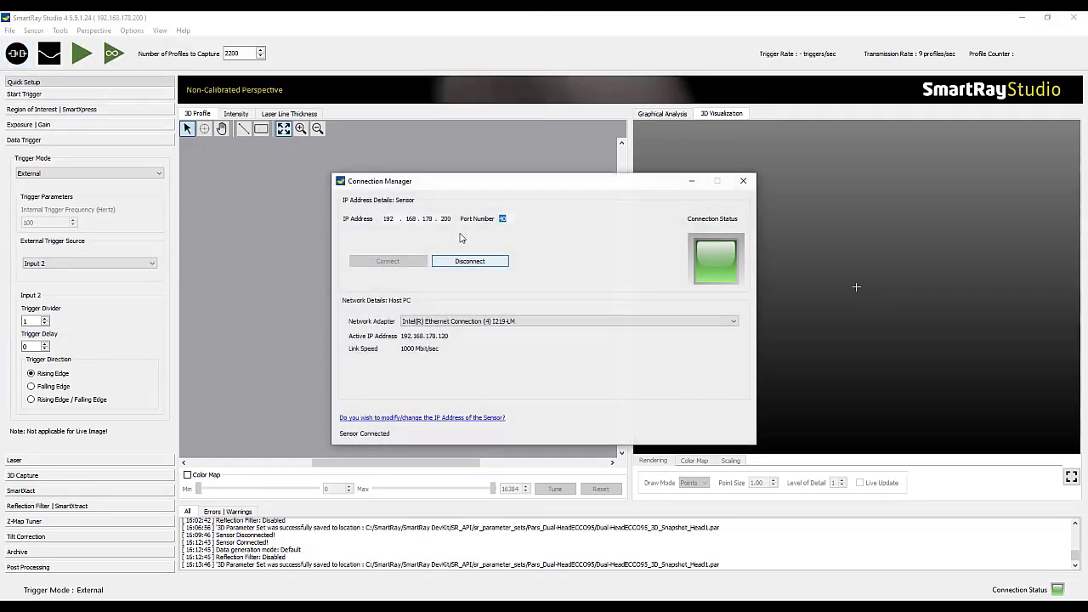
- Disconnect from the first sensor and connect to the second sensor at 192.168.178.201
left_click(470, 261)
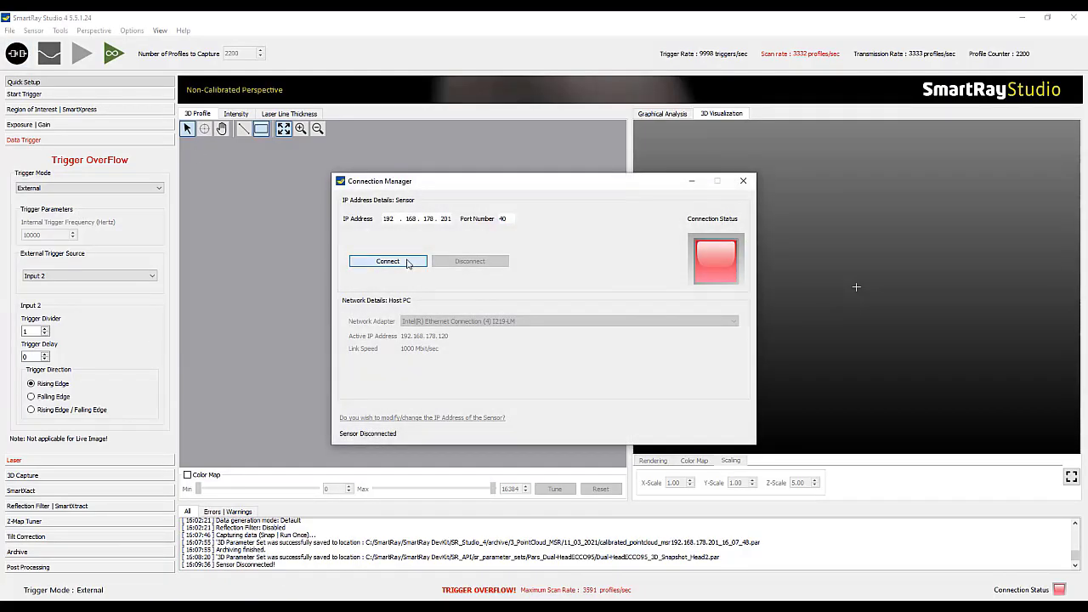
left_click(387, 261)
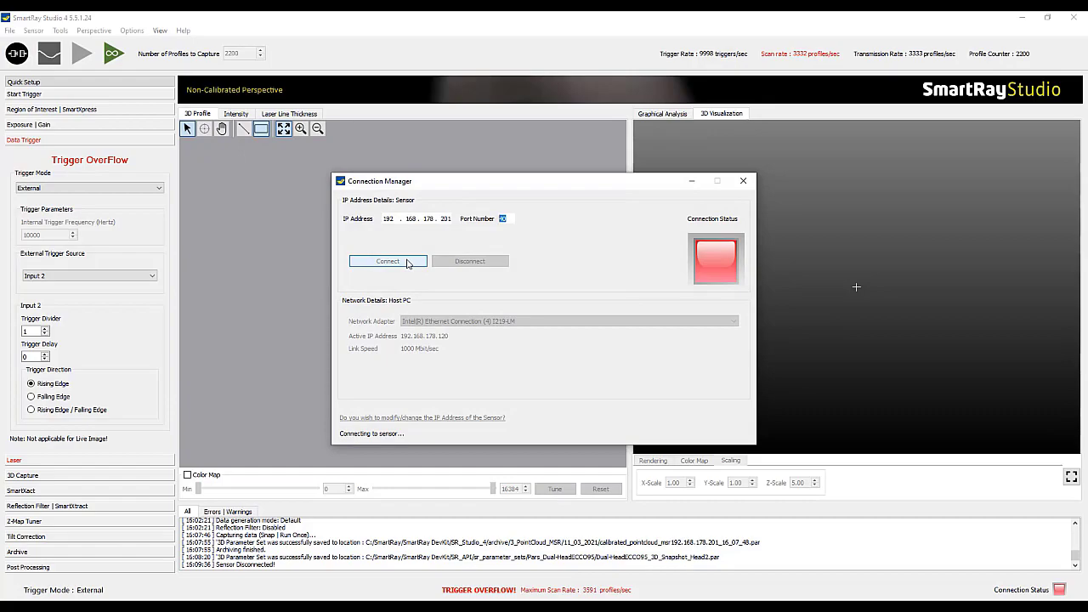
left_click(388, 261)
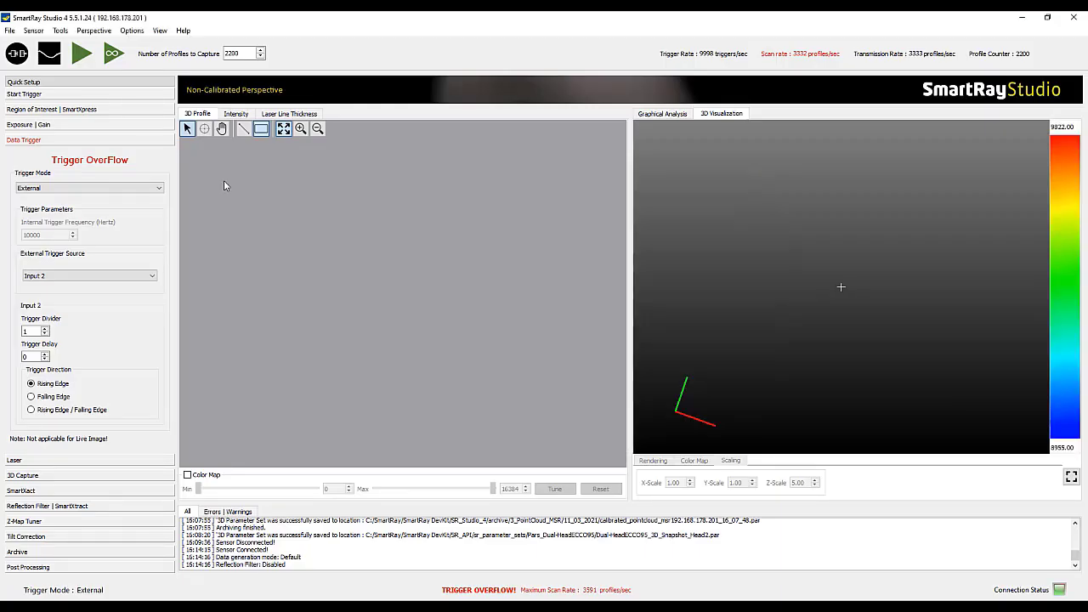
left_click(60, 55)
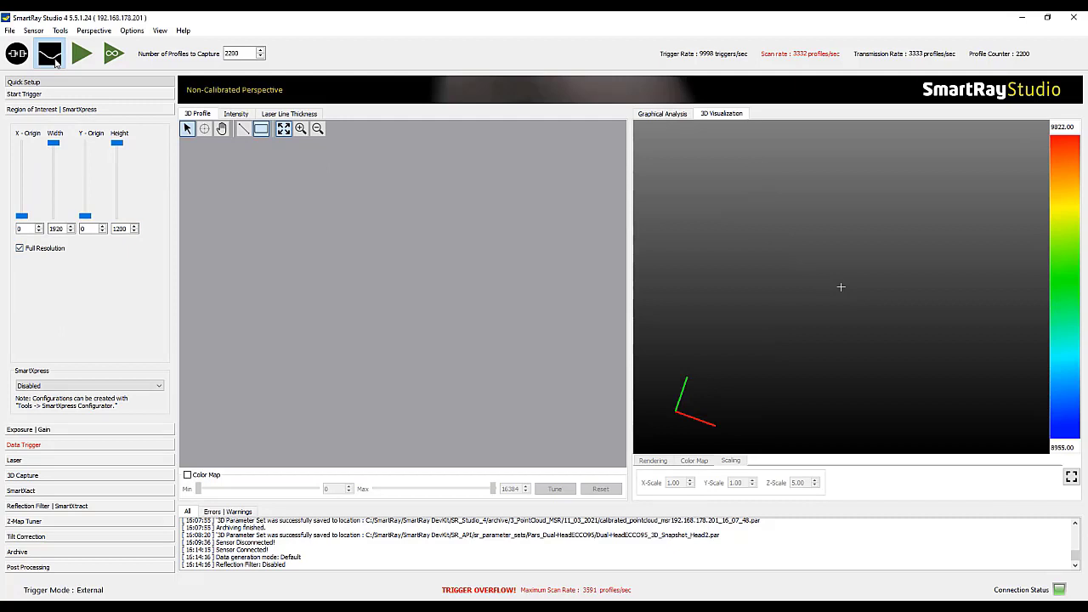
- Show sensor 201's live laser image and bring up its data trigger settings
left_click(49, 54)
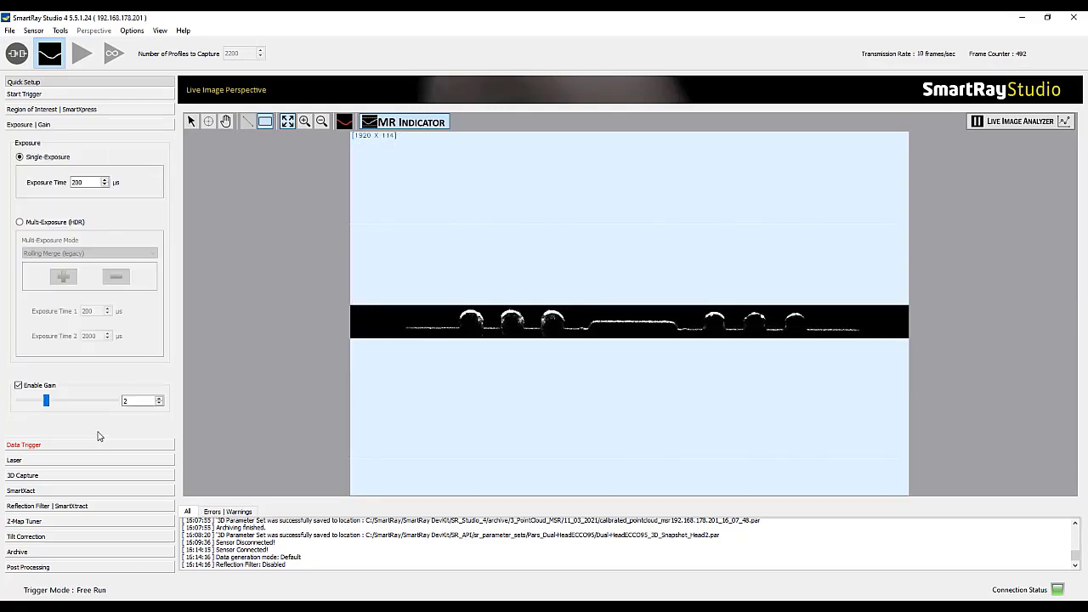
left_click(11, 30)
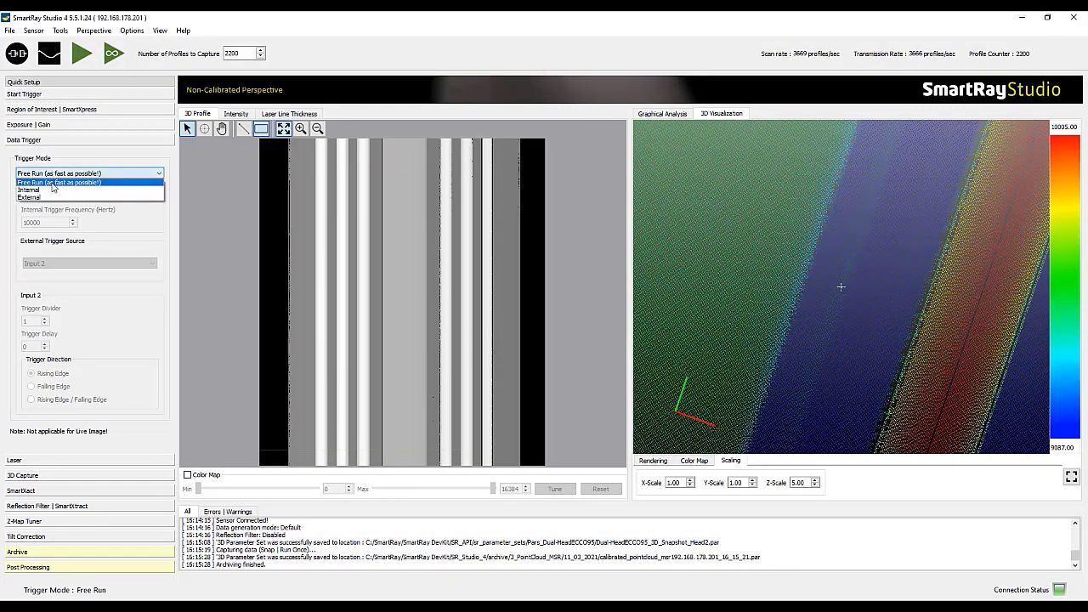
mouse_move(46, 198)
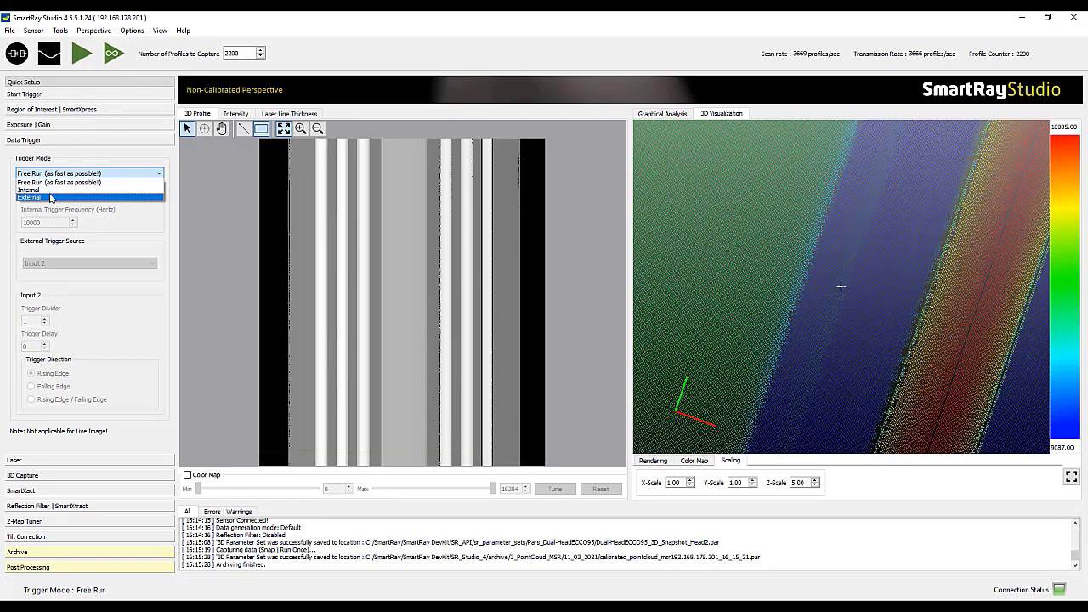
mouse_move(51, 191)
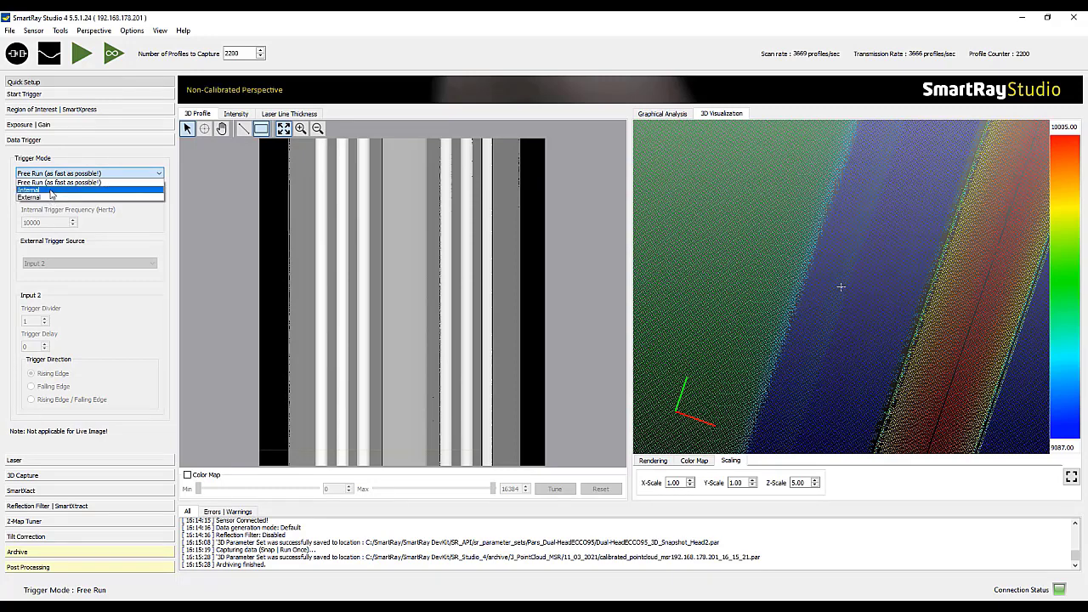
- Set sensor 201's trigger mode to Internal
left_click(46, 190)
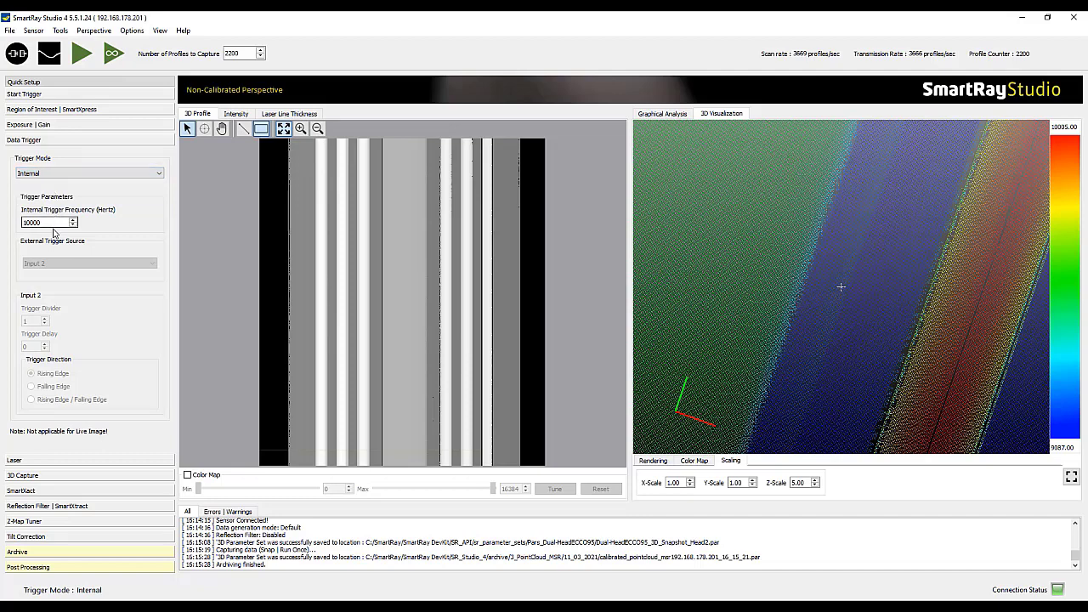
mouse_move(106, 138)
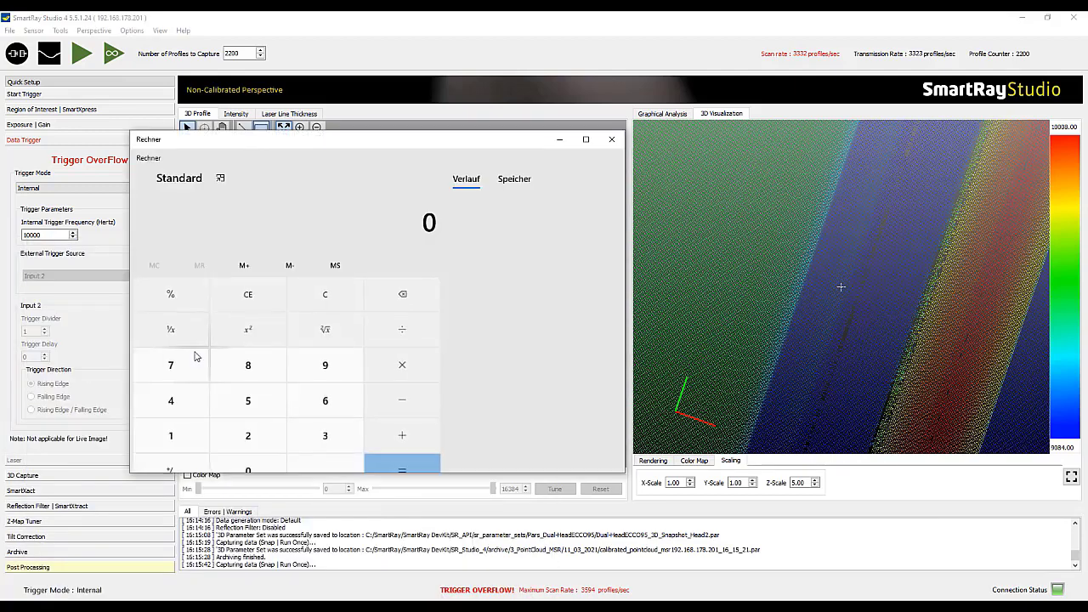
- Multiply the scan rate 3594 by 0,0063 to get 22,6422
left_click(325, 418)
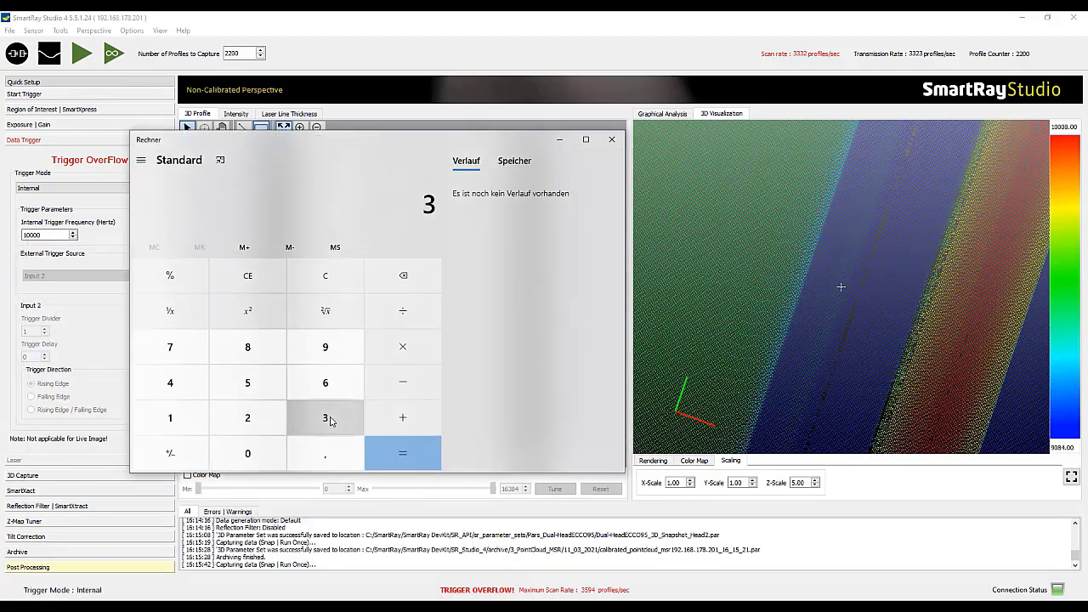
left_click(247, 381)
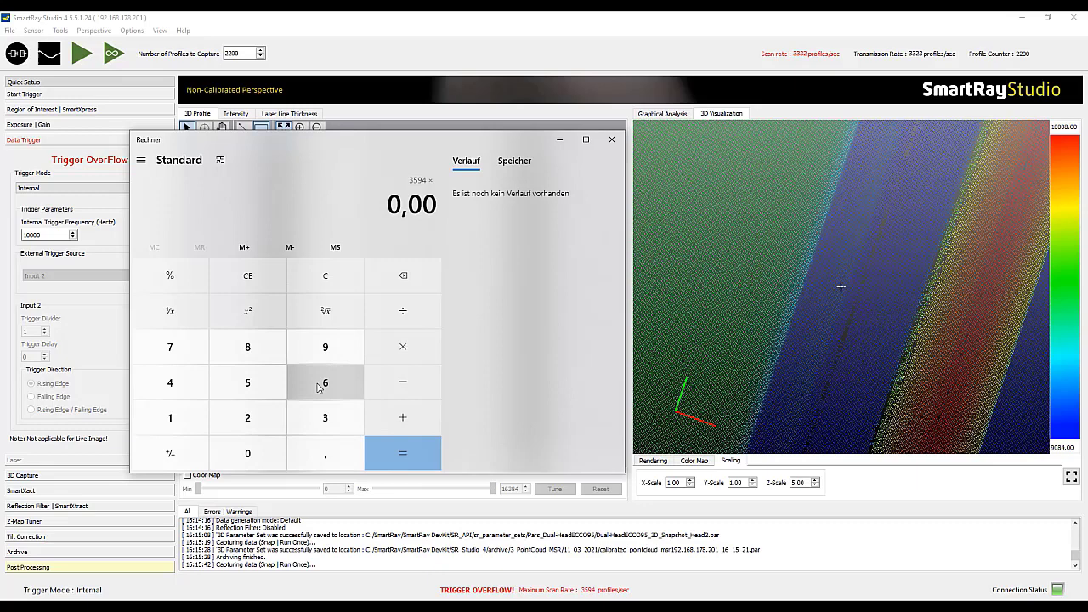
left_click(402, 453)
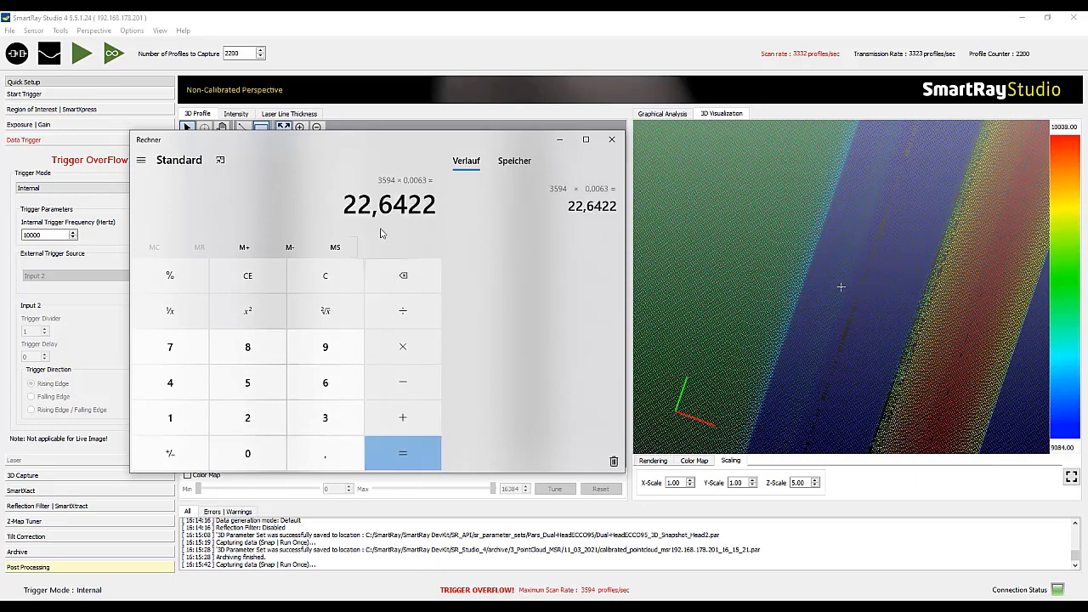
left_click(611, 139)
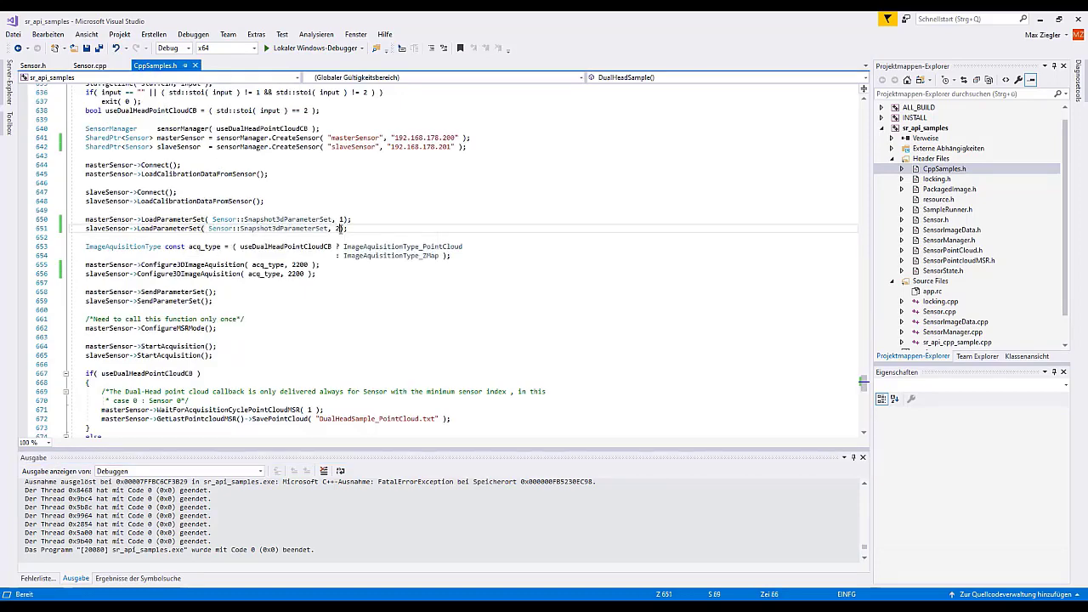
- Run the updated dual-head sample that loads parameter sets 1 and 2
left_click(91, 66)
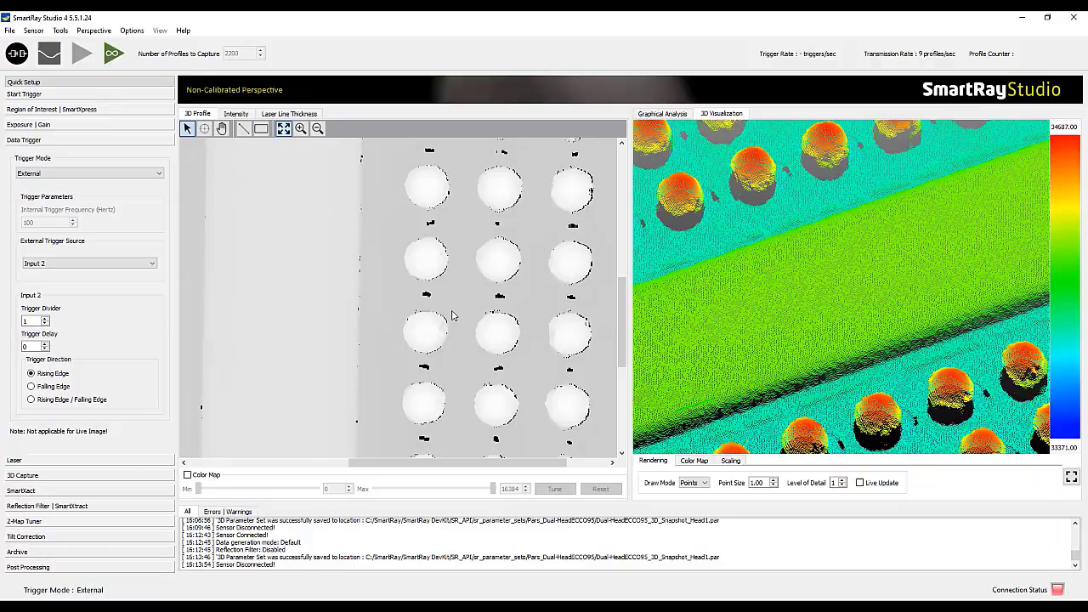
mouse_move(867, 314)
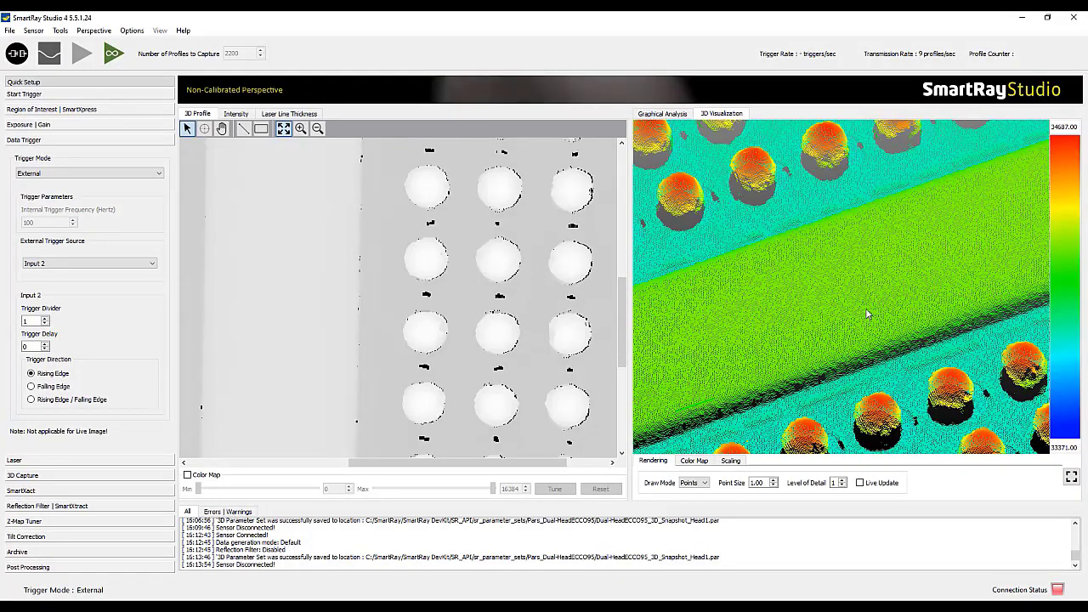